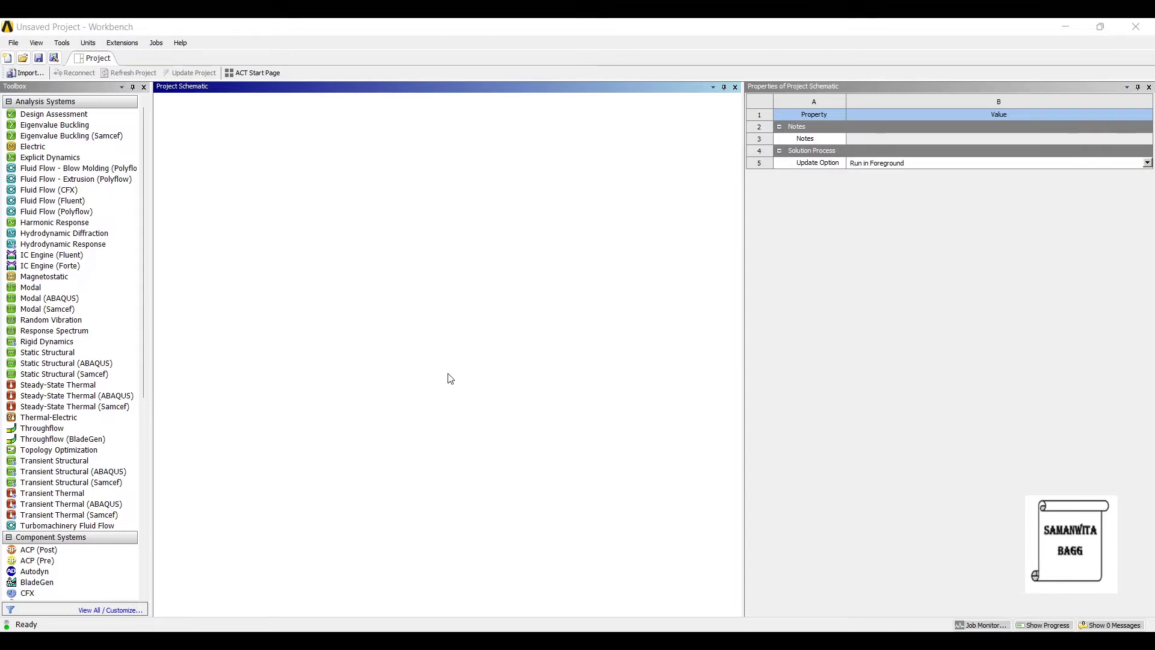
# Add a Static Structural analysis system to the project, keeping its default name
pyautogui.click(65, 363)
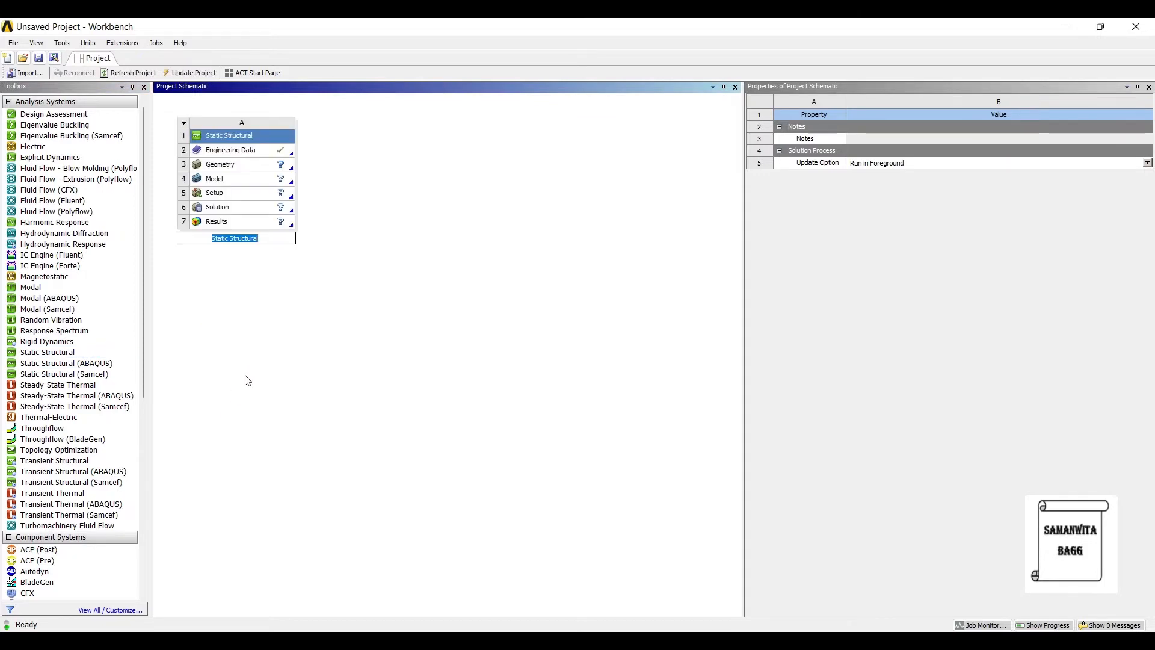
pyautogui.click(219, 165)
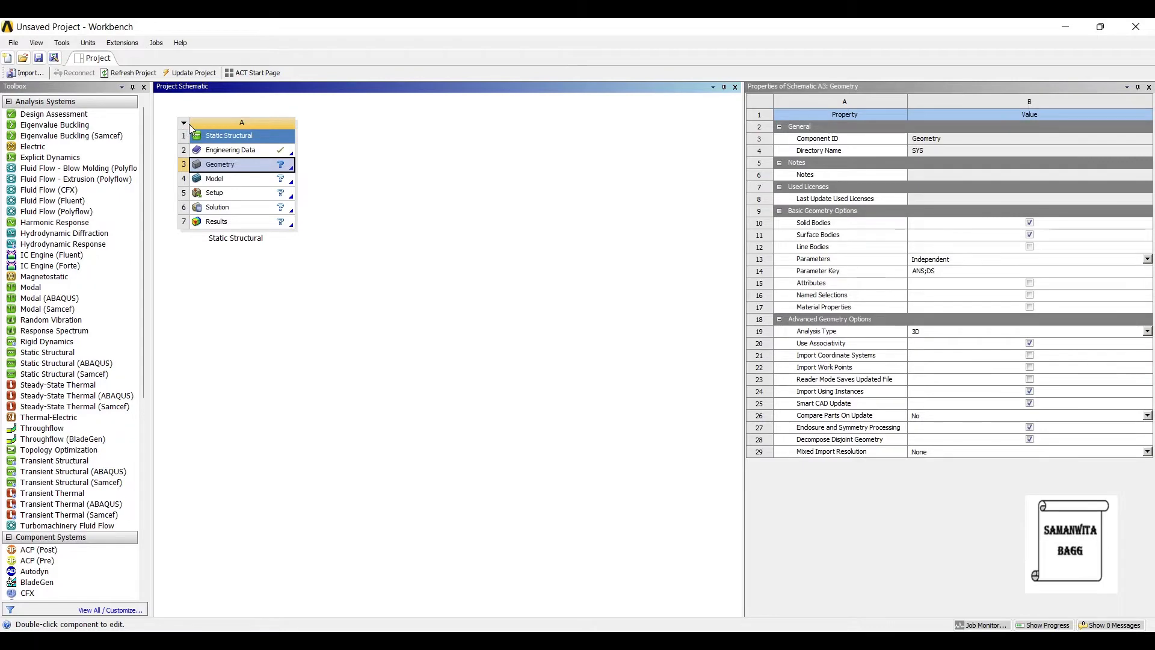
# Give Structural Steel's alternating stress curve Semi-Log interpolation and MPa stress units
pyautogui.doubleClick(231, 150)
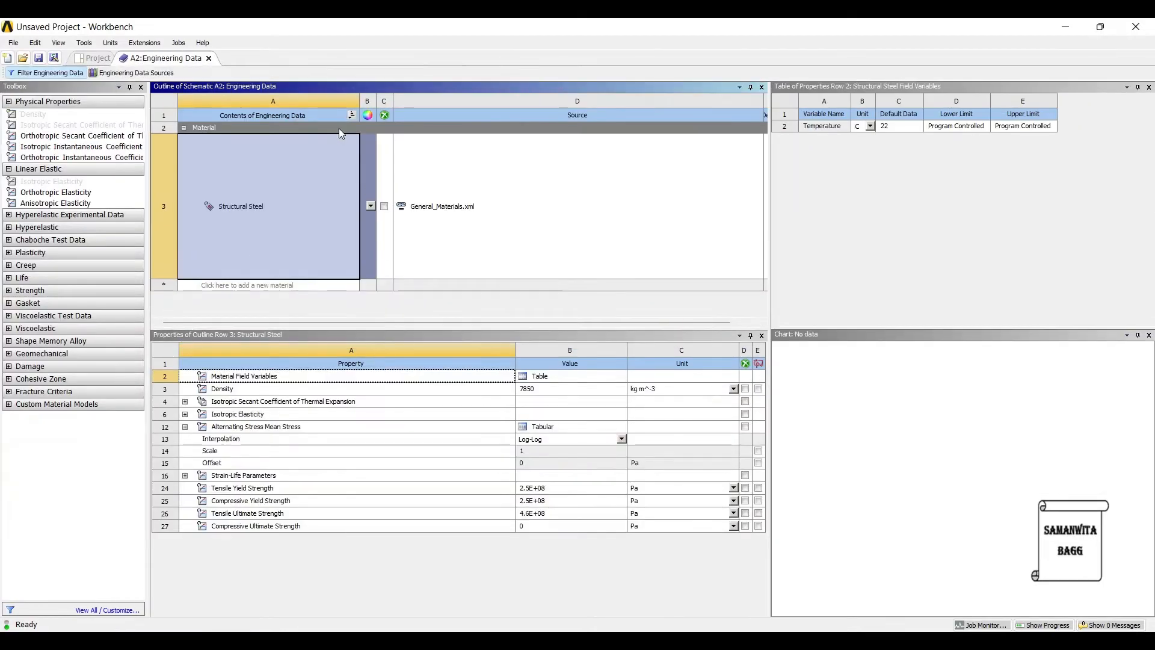
pyautogui.moveTo(230, 161)
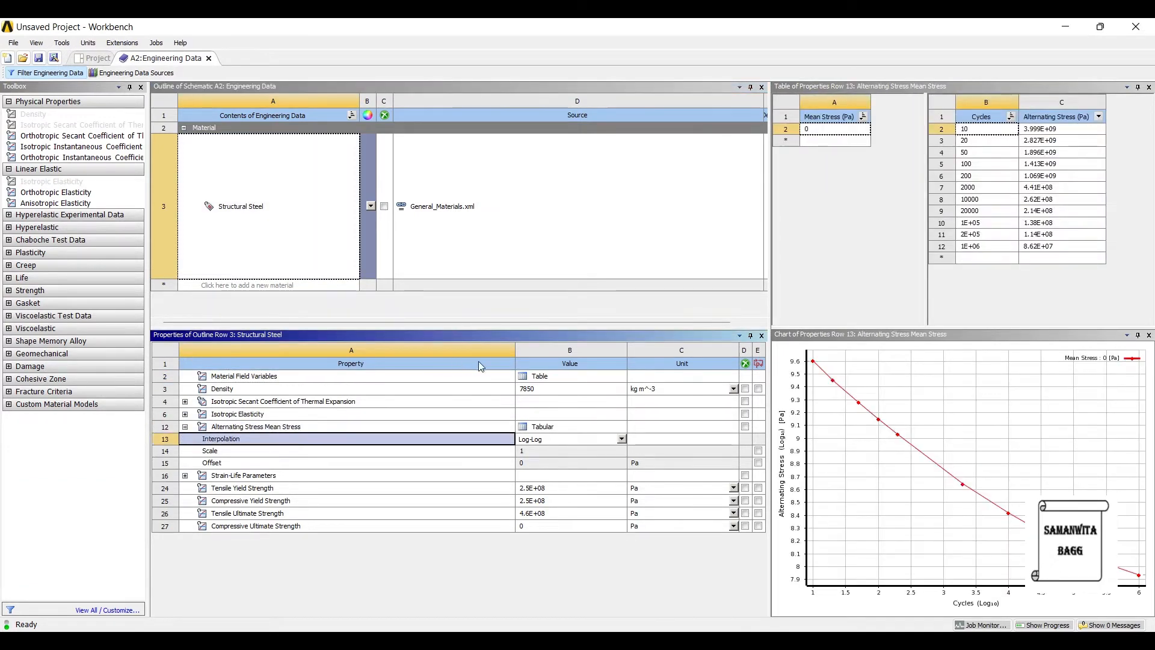
pyautogui.click(620, 439)
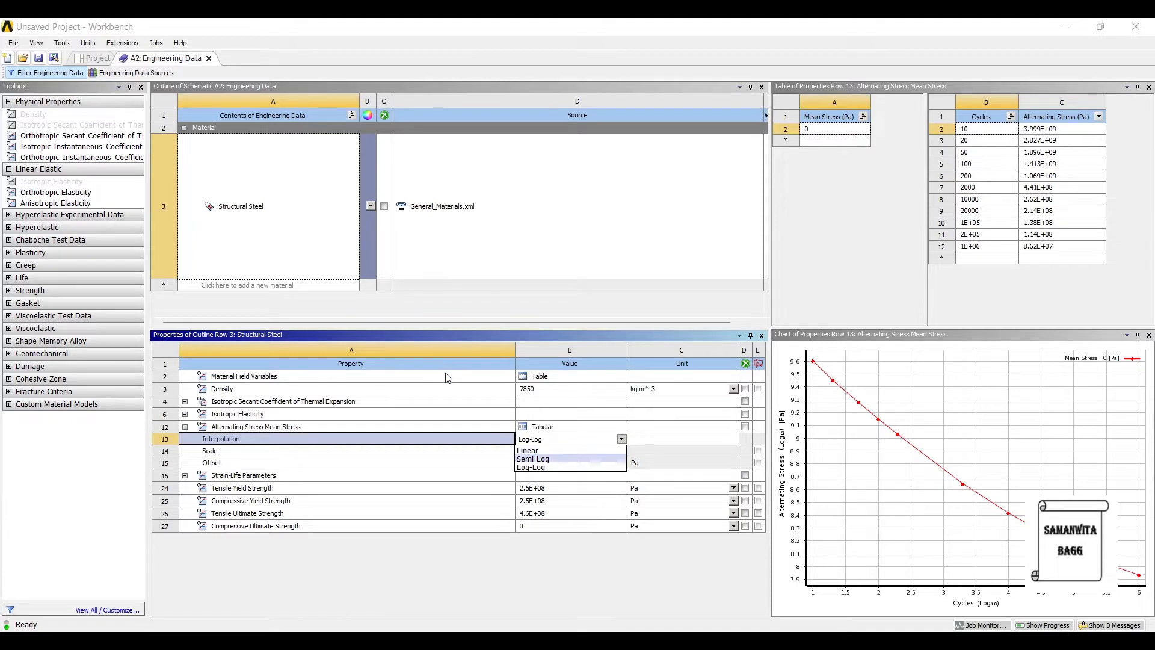
pyautogui.click(532, 458)
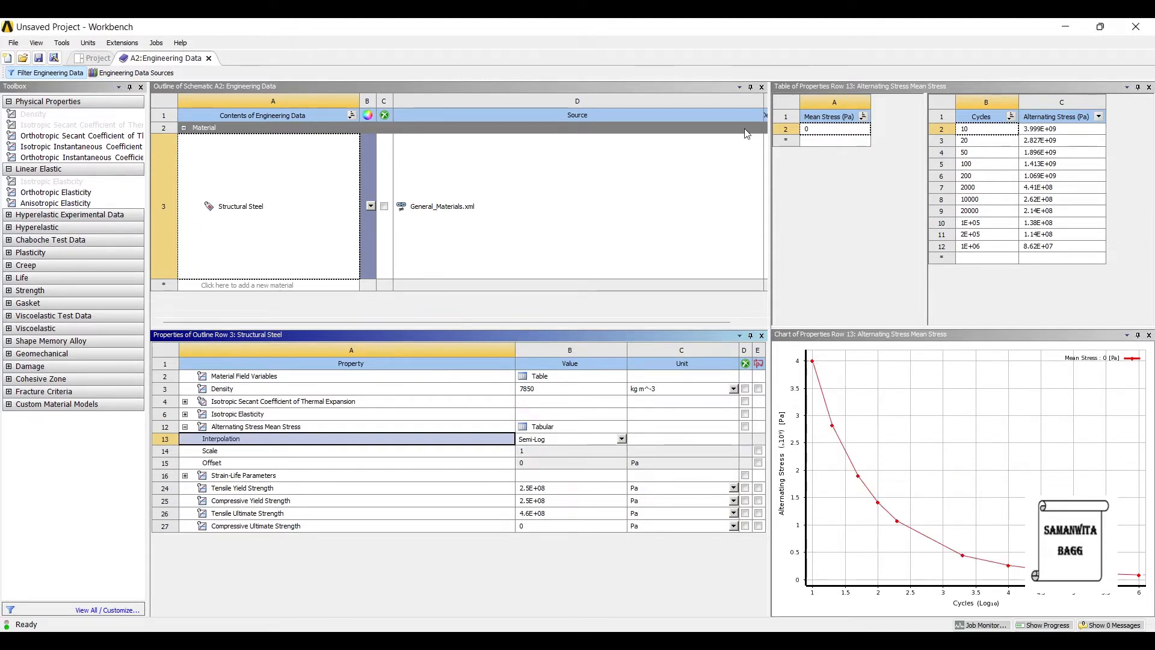
pyautogui.moveTo(847, 194)
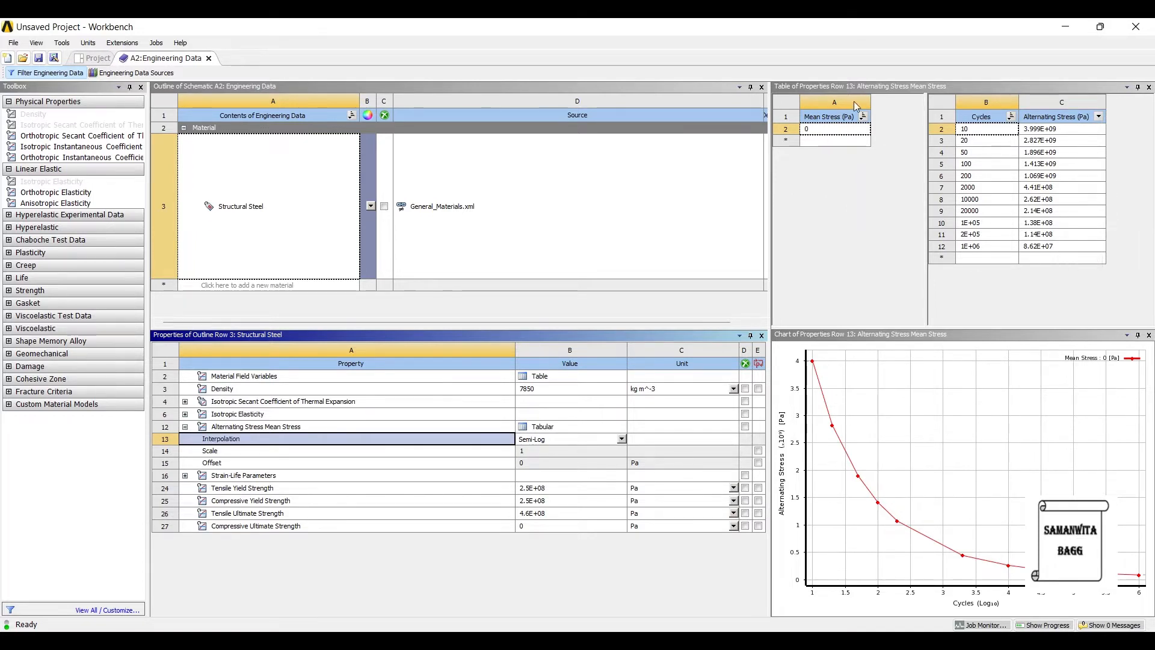
pyautogui.click(1098, 116)
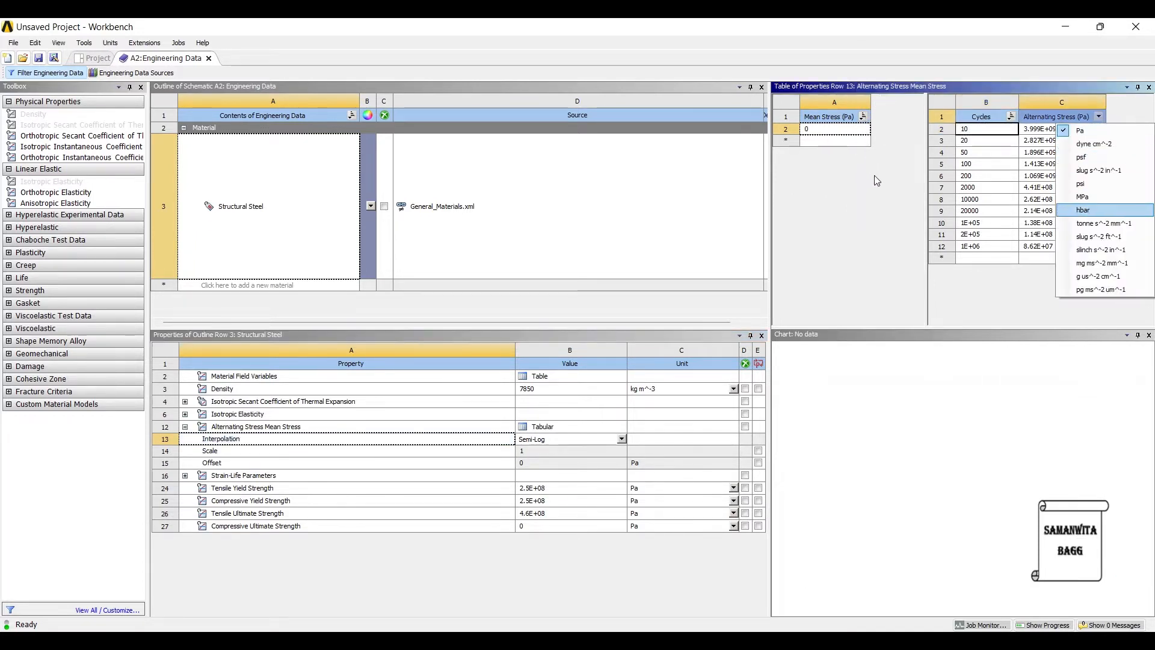
pyautogui.click(1082, 196)
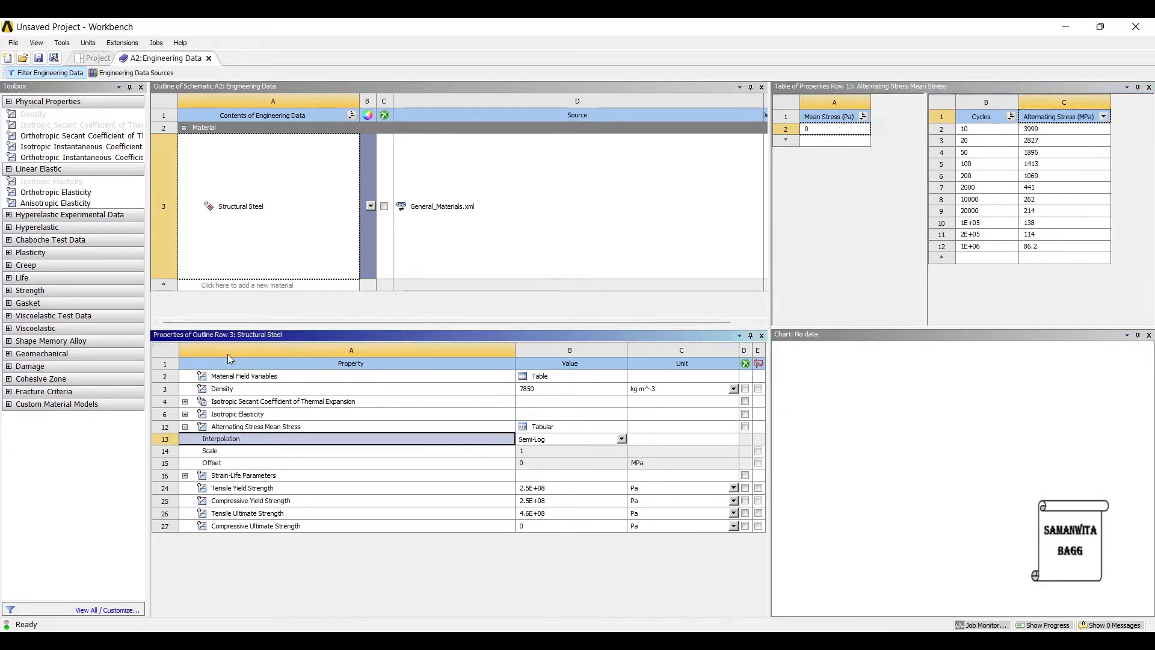
pyautogui.click(256, 426)
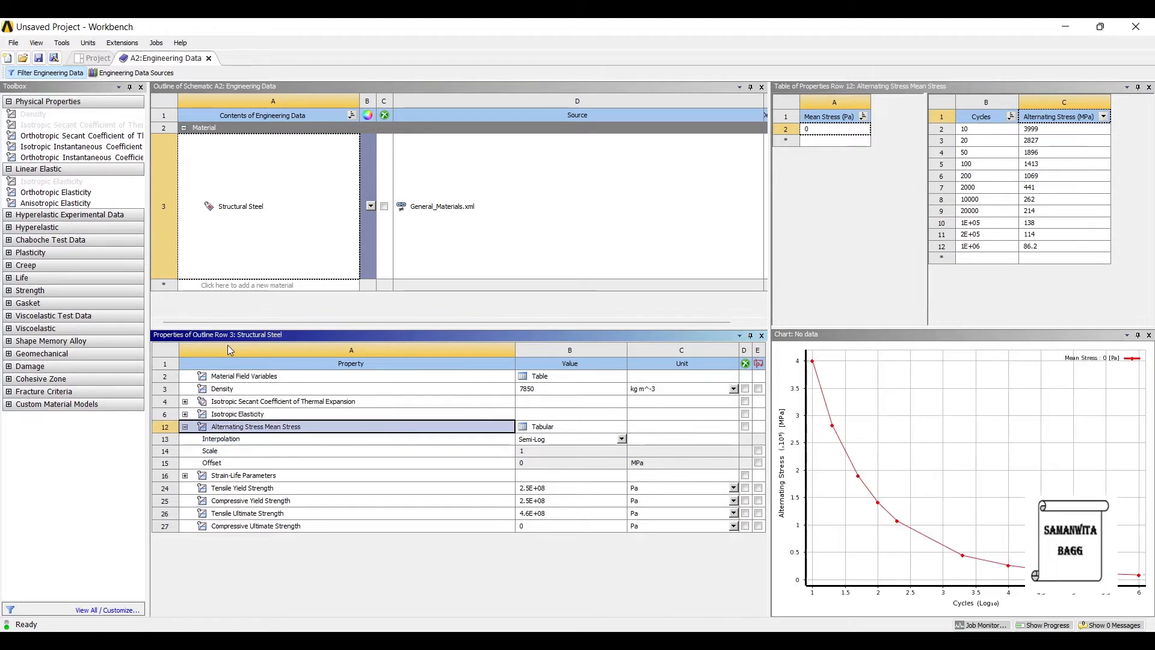
pyautogui.click(221, 439)
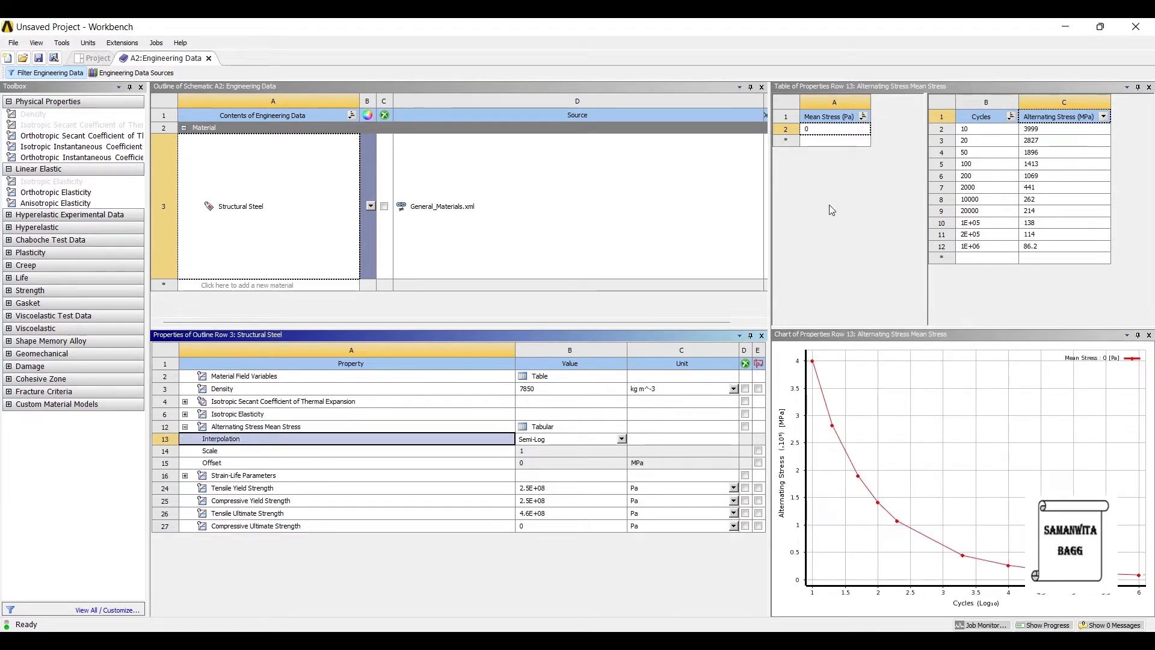
pyautogui.moveTo(783, 214)
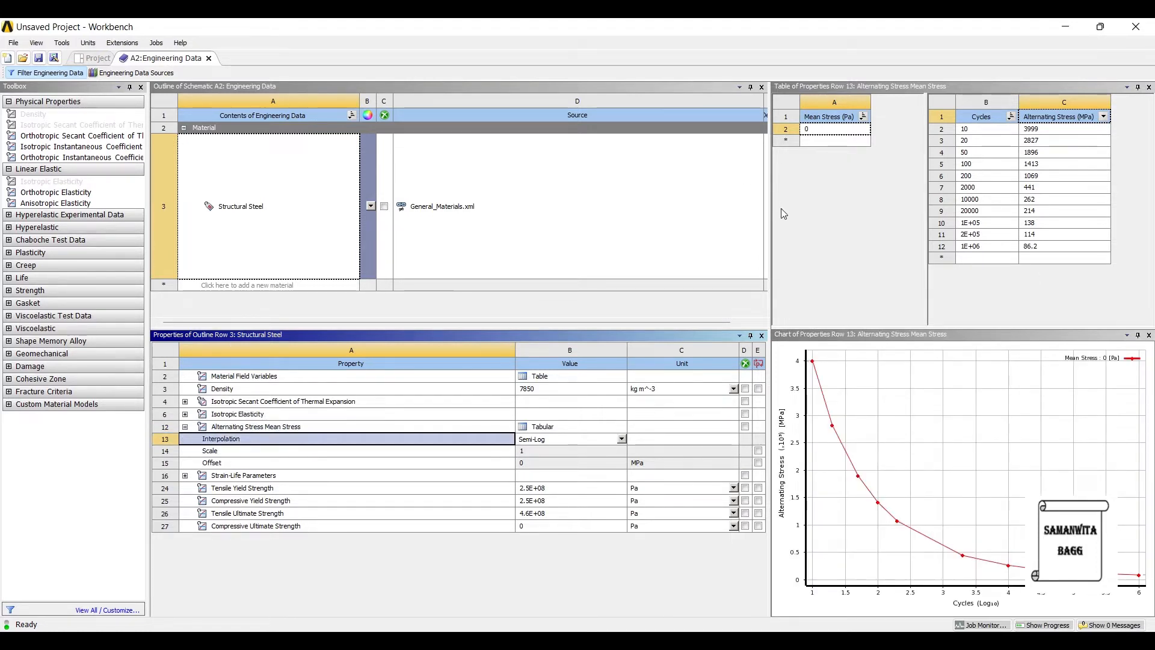
pyautogui.moveTo(788, 205)
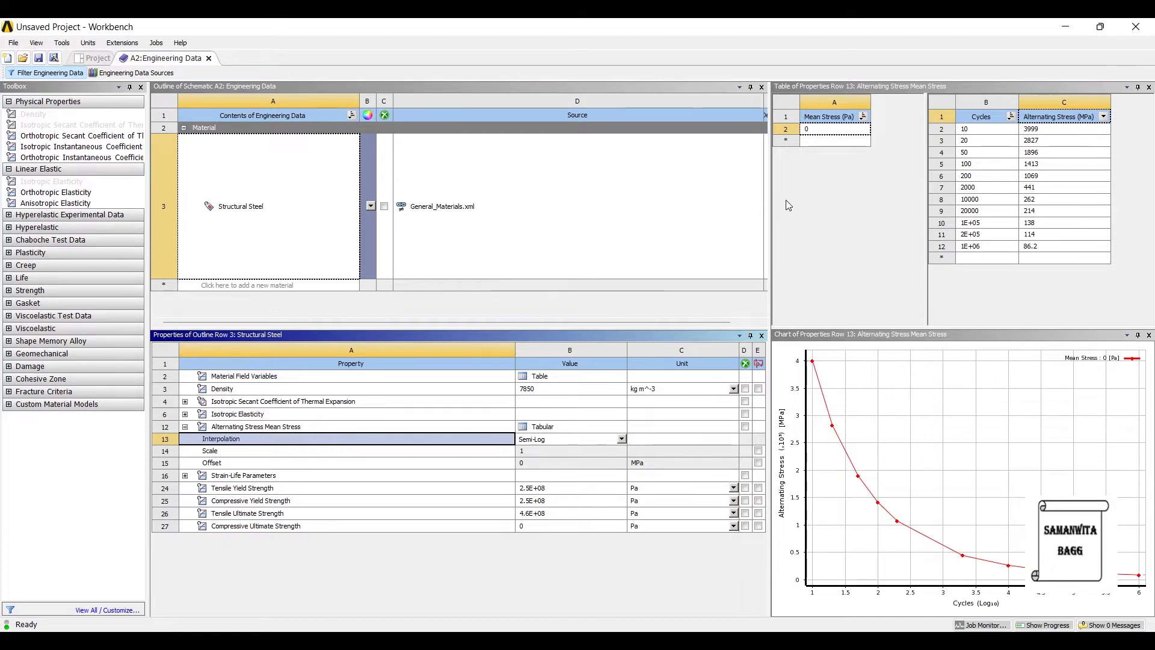
pyautogui.moveTo(765, 215)
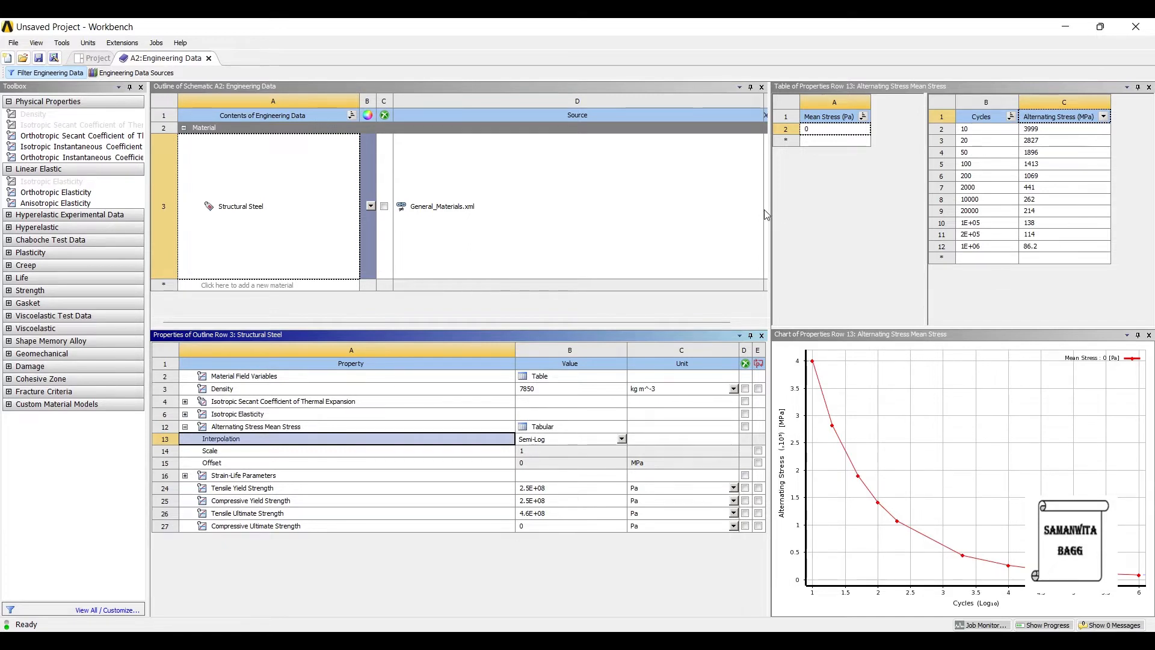
pyautogui.moveTo(285, 240)
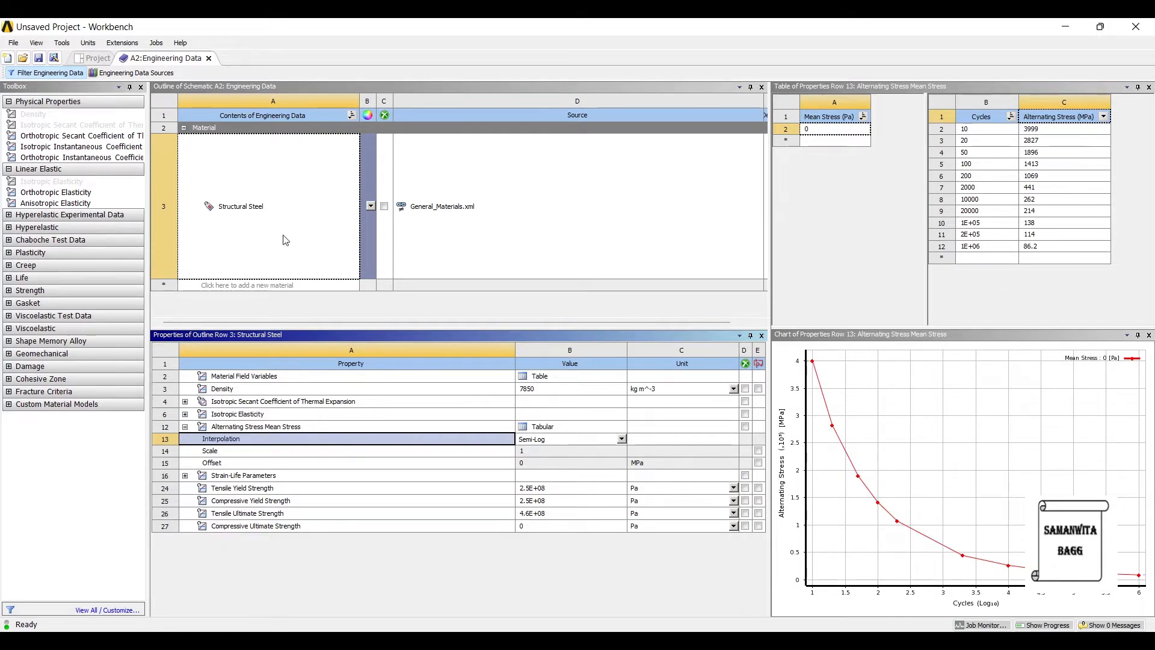
# From the project schematic, start a new DesignModeler geometry for the Geometry cell
pyautogui.click(96, 58)
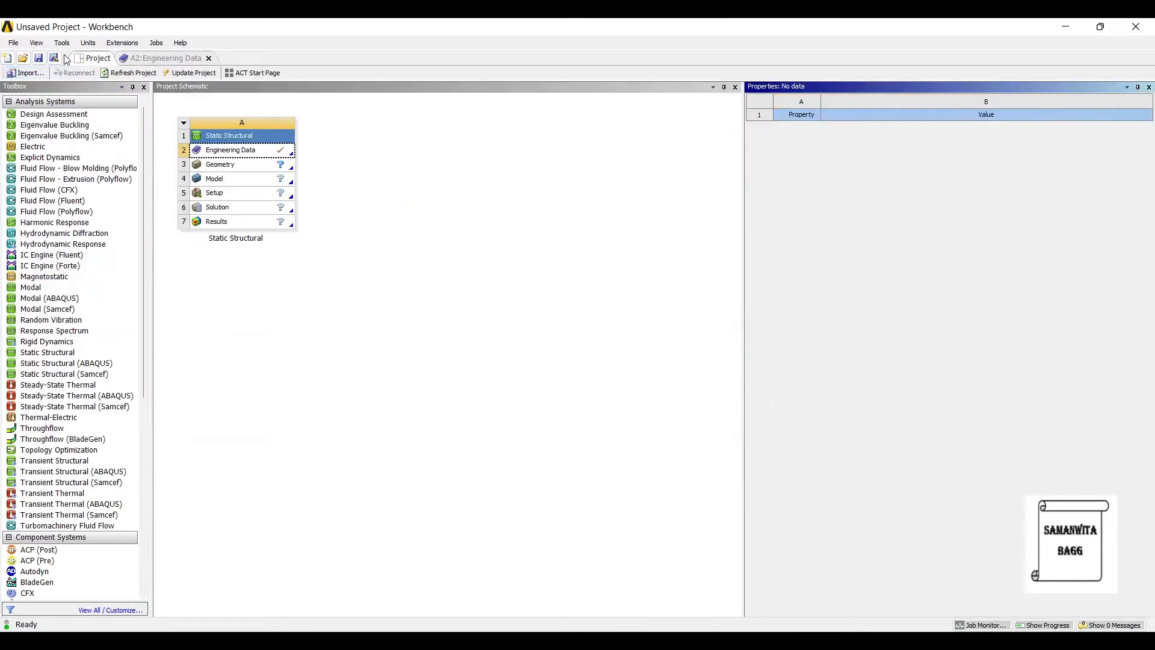
pyautogui.click(193, 73)
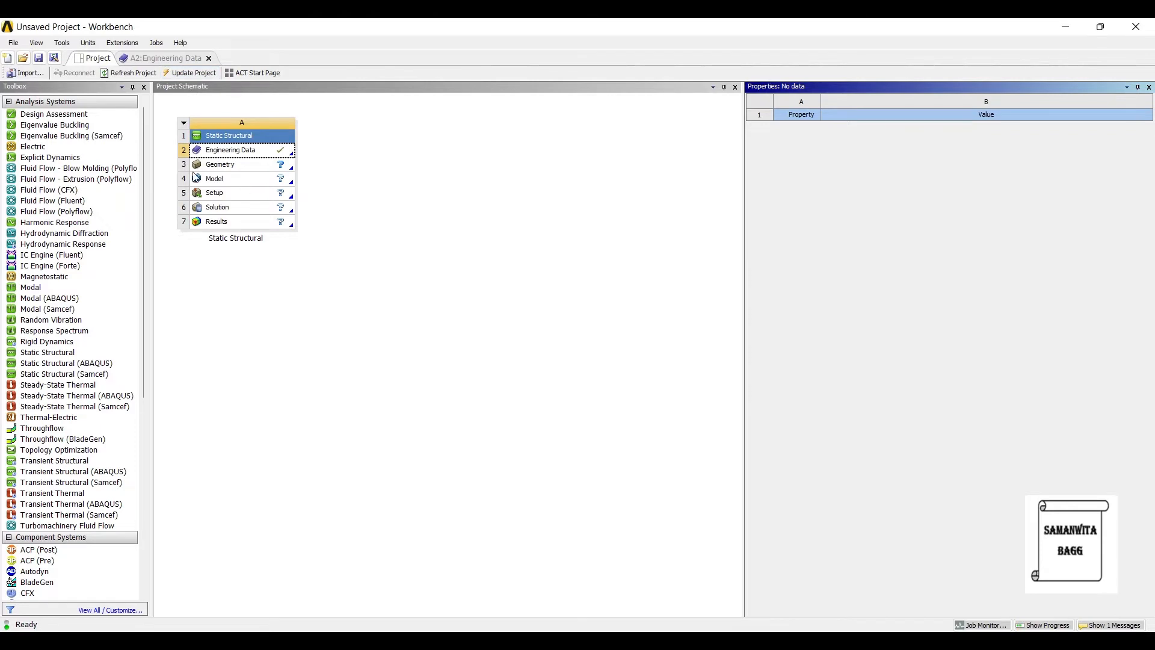
pyautogui.click(228, 164)
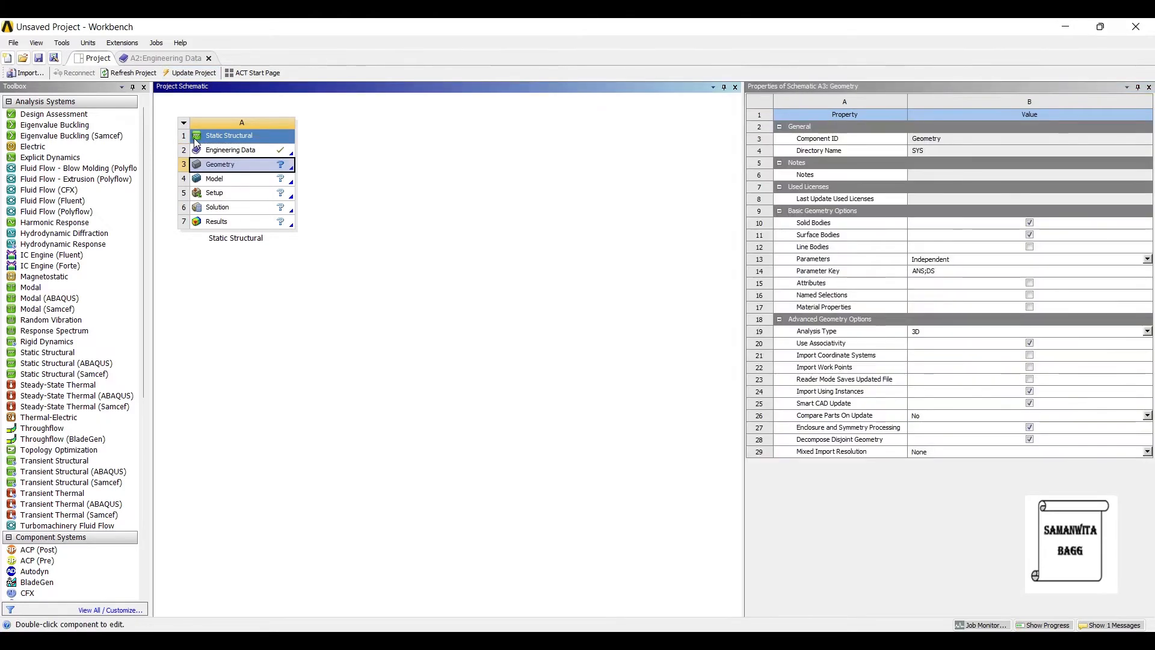
pyautogui.rightClick(220, 164)
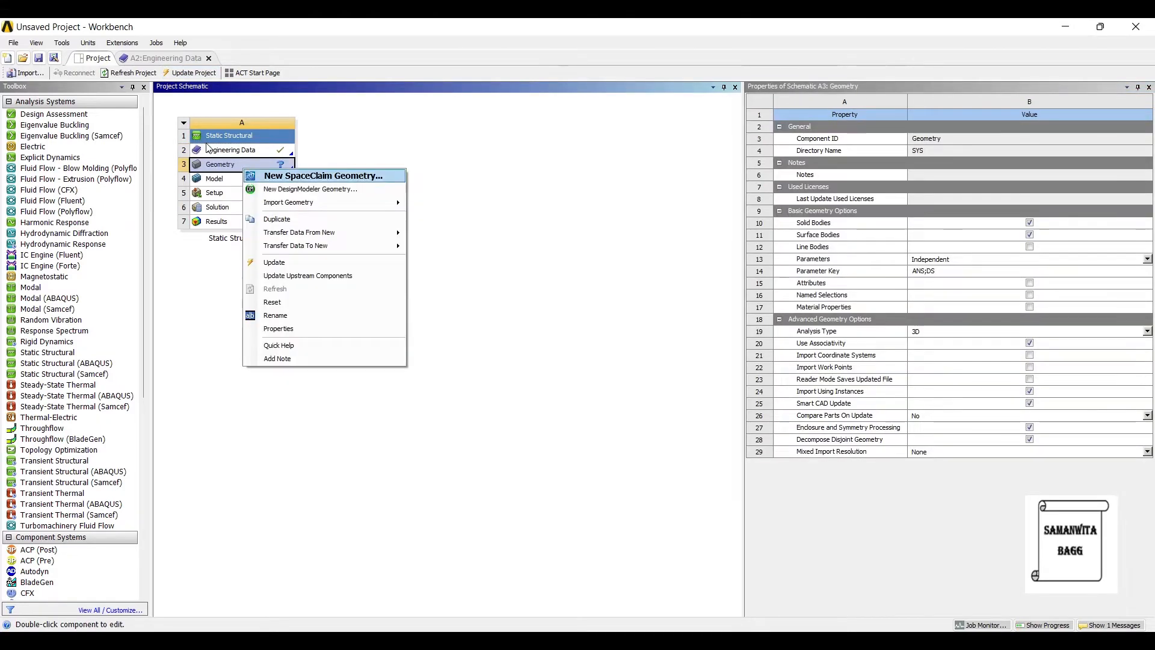
pyautogui.click(311, 189)
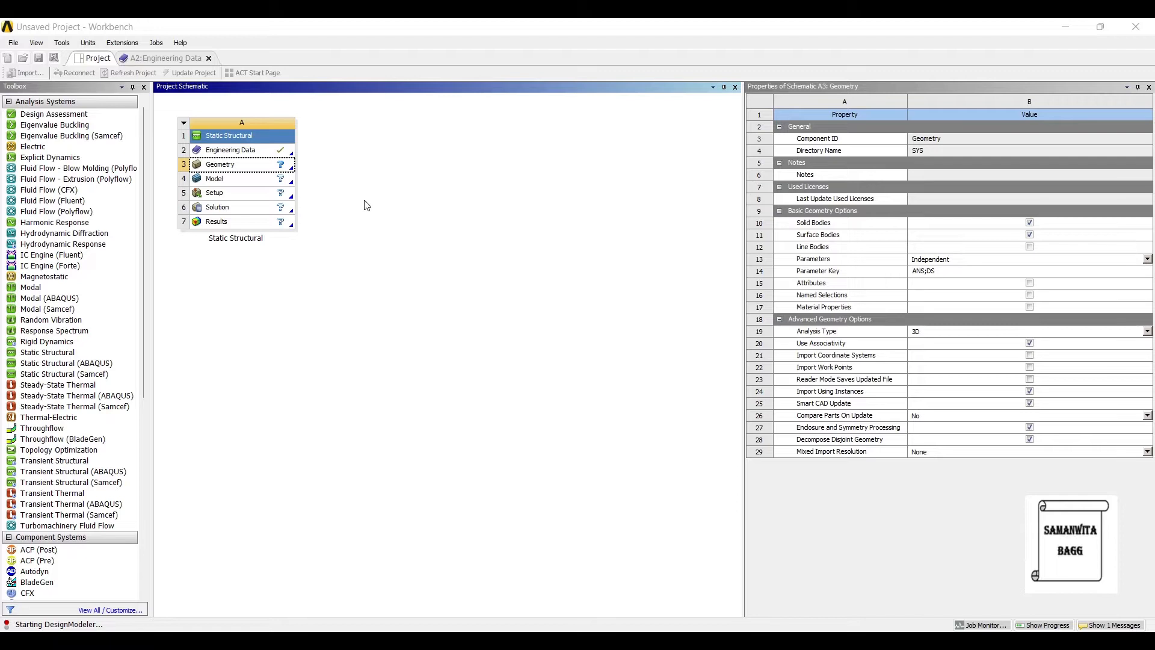
# Set millimetre units and sketch a 30 mm diameter circle on the XY plane
pyautogui.doubleClick(219, 164)
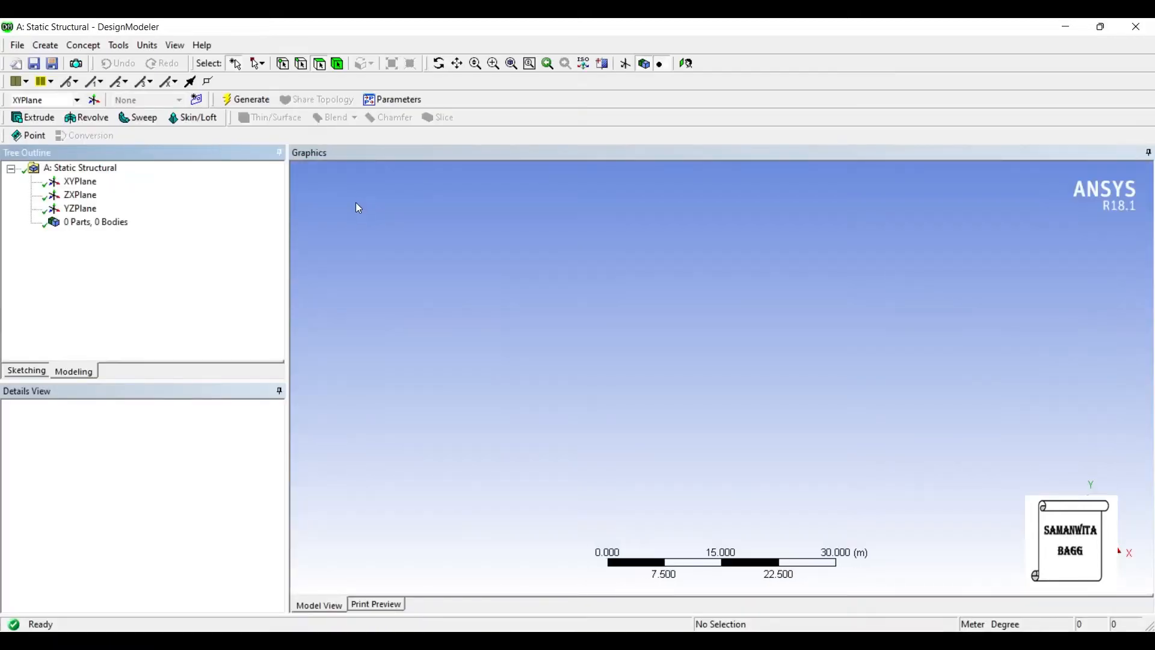
pyautogui.click(147, 45)
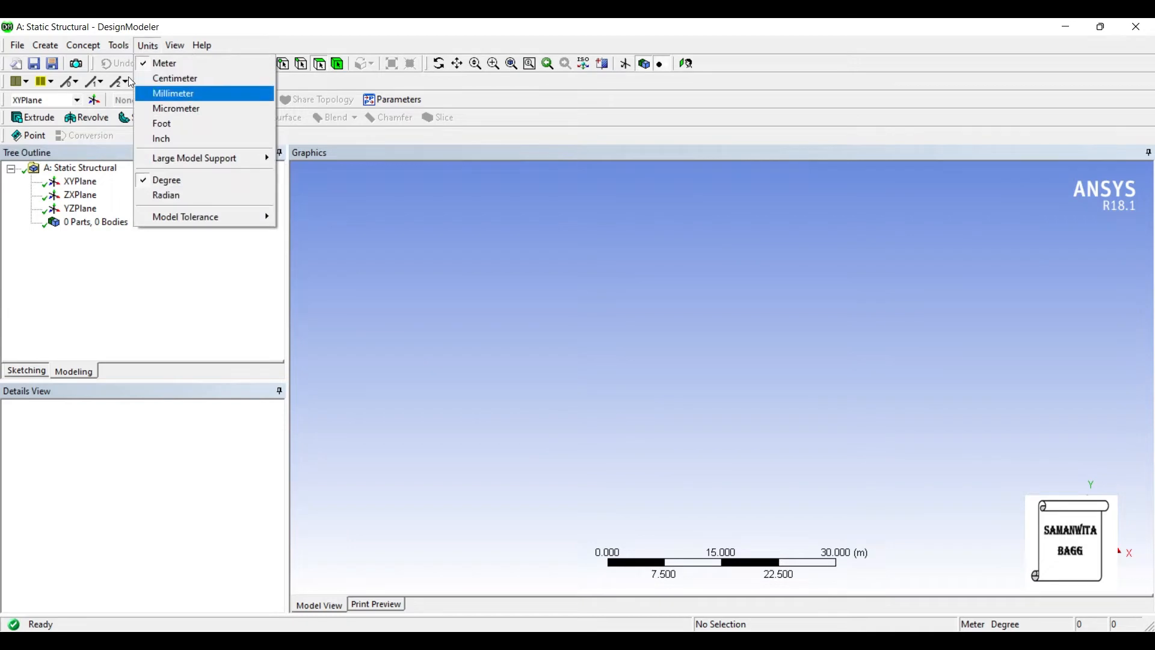
pyautogui.click(173, 93)
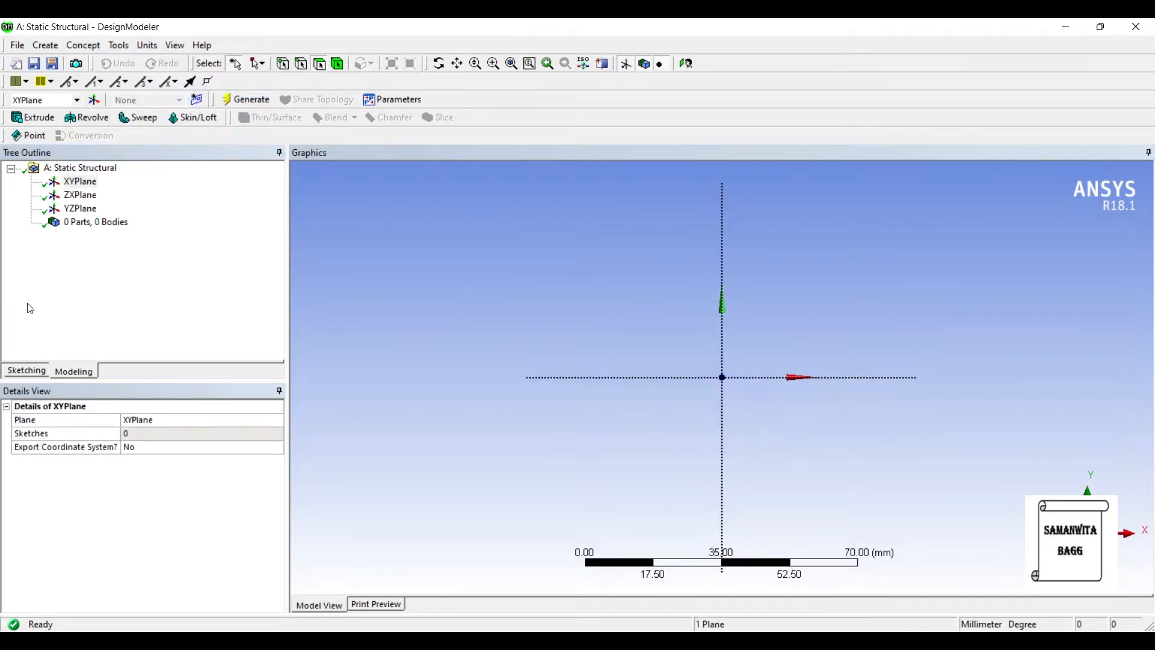
pyautogui.click(26, 371)
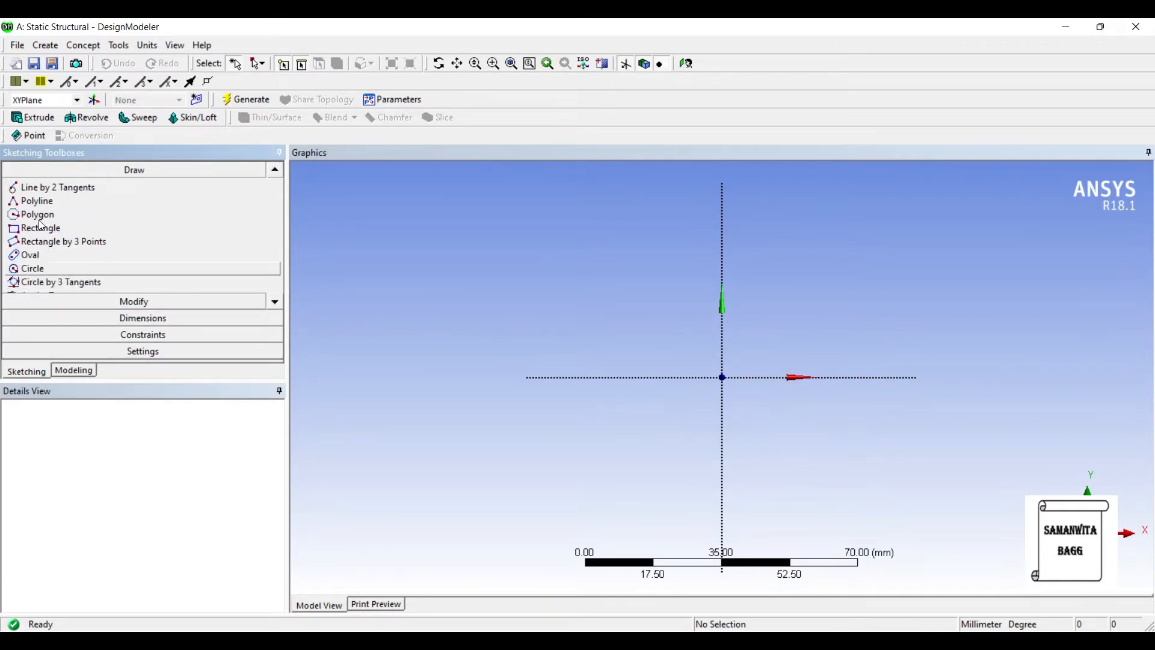
pyautogui.click(33, 269)
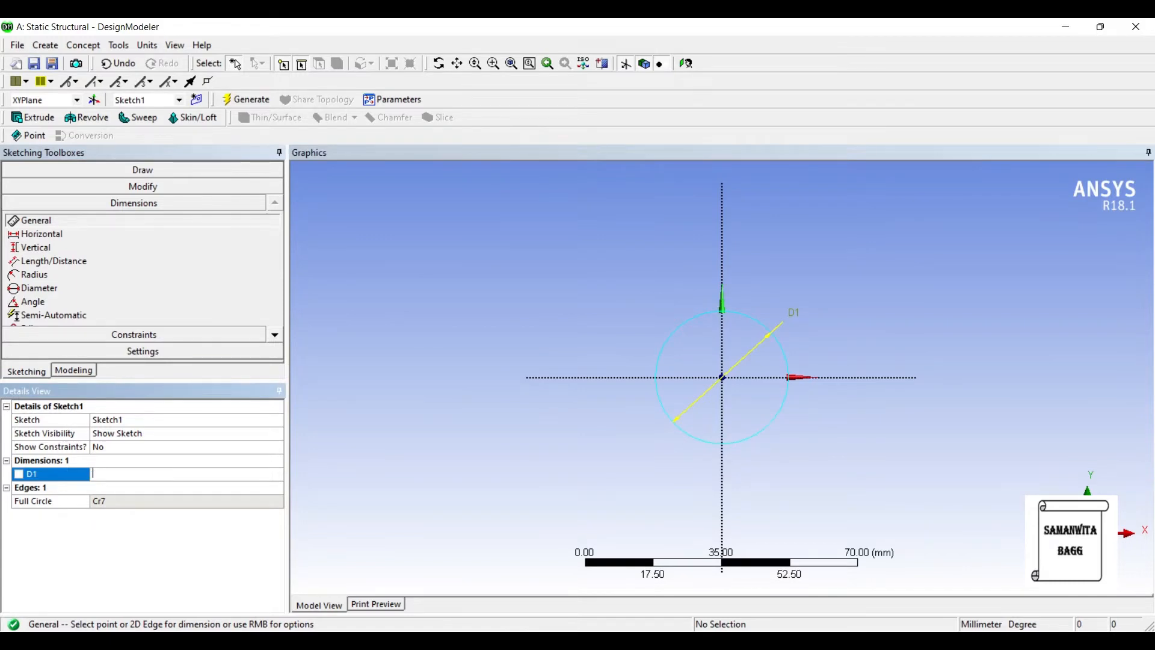
pyautogui.write('30 mm')
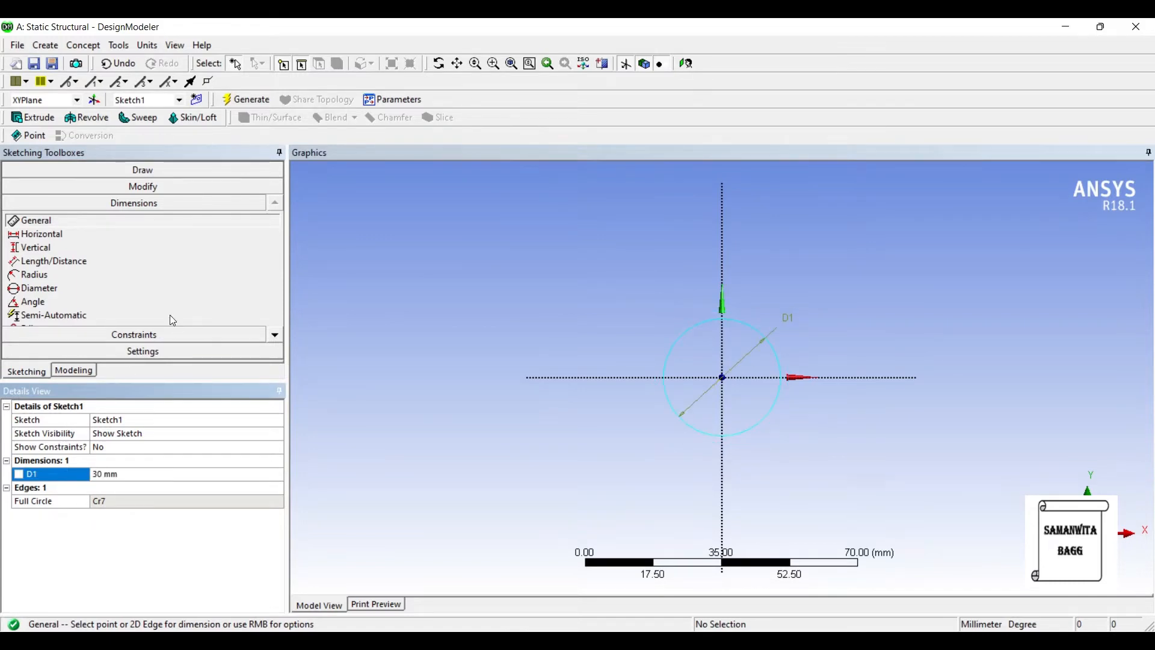
# Extrude the circle 150 mm into a solid cylinder
pyautogui.click(32, 118)
pyautogui.write('50')
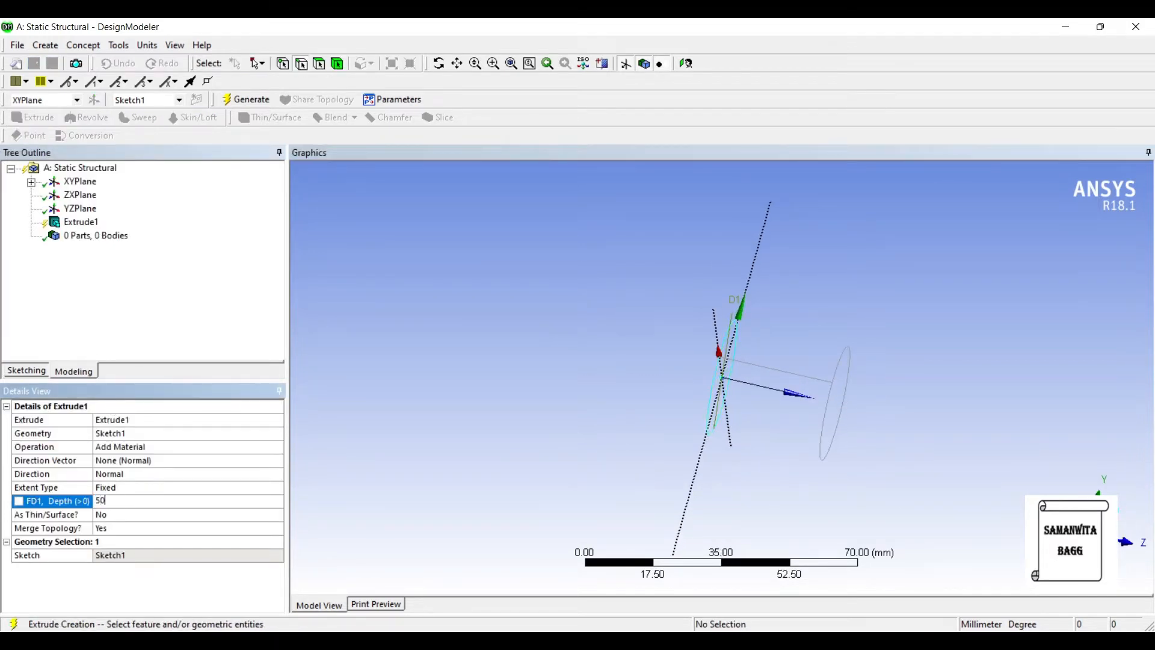
pyautogui.write('150 mm')
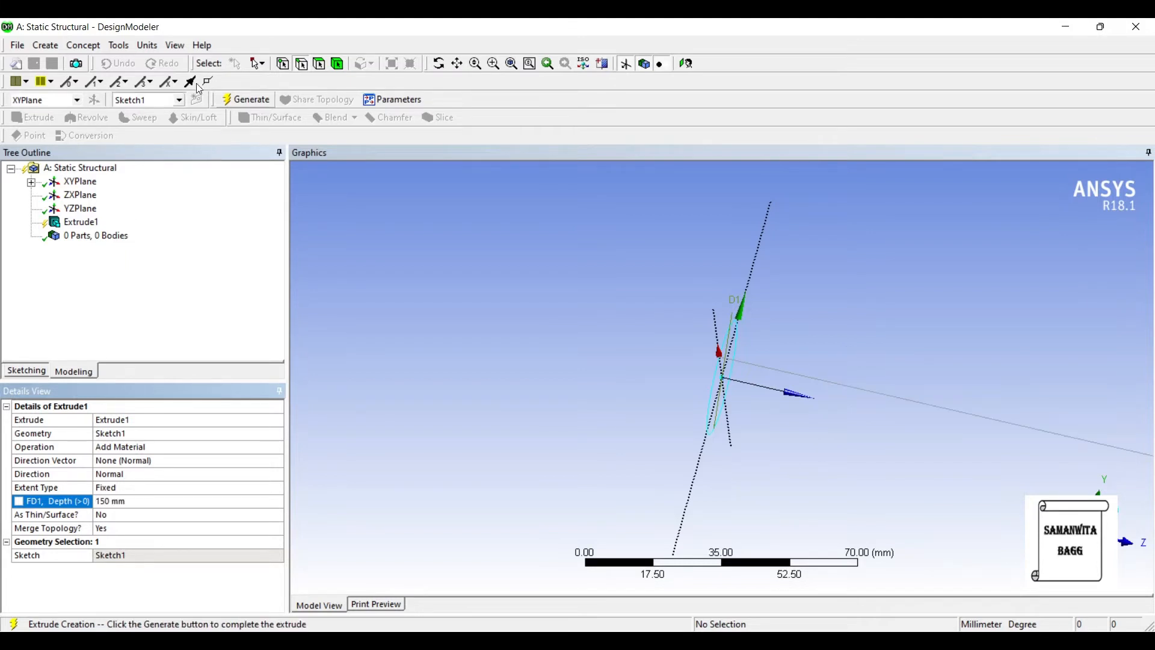
pyautogui.click(249, 99)
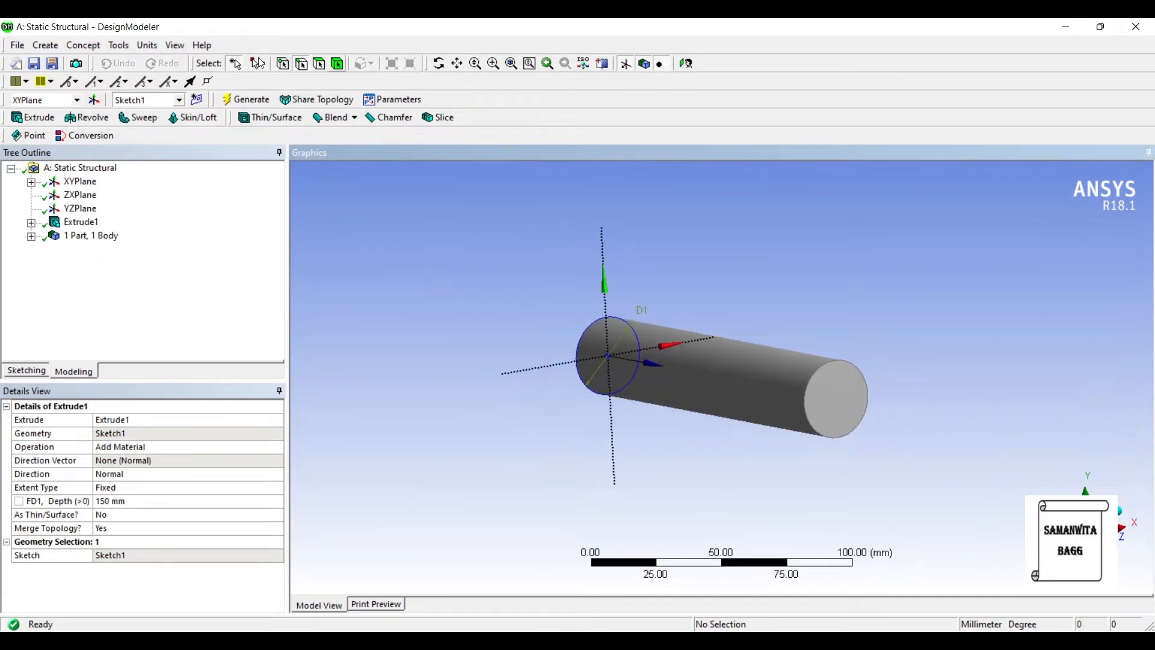
# Sketch and dimension a smaller circle on a plane at the cylinder's end face
pyautogui.click(832, 396)
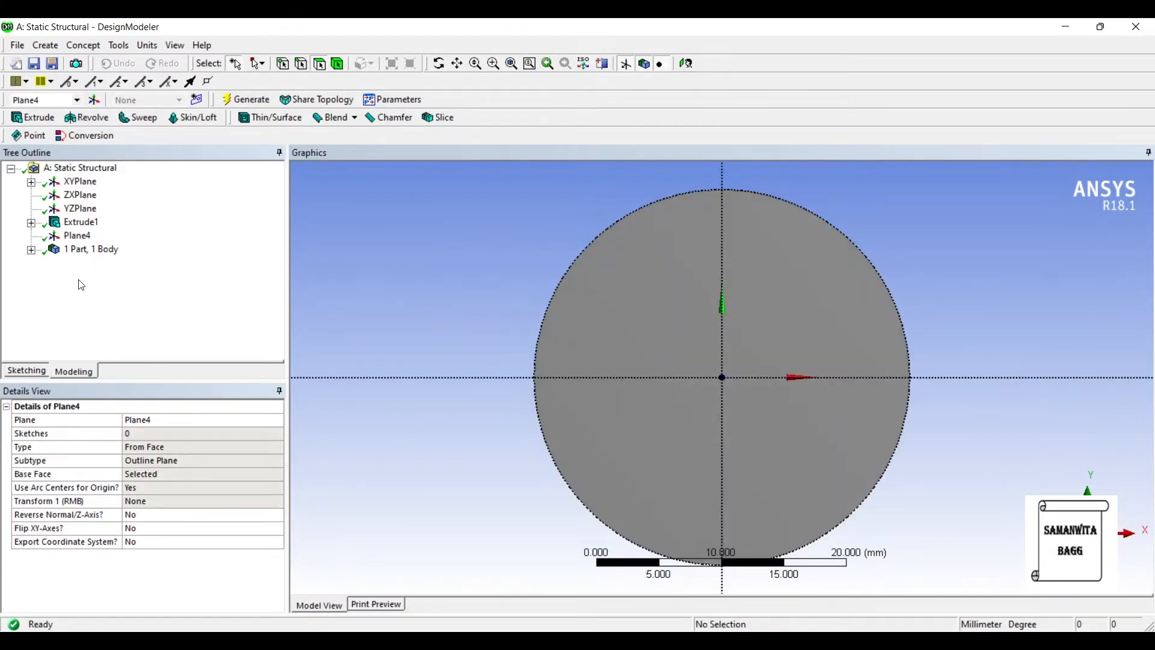
pyautogui.click(25, 371)
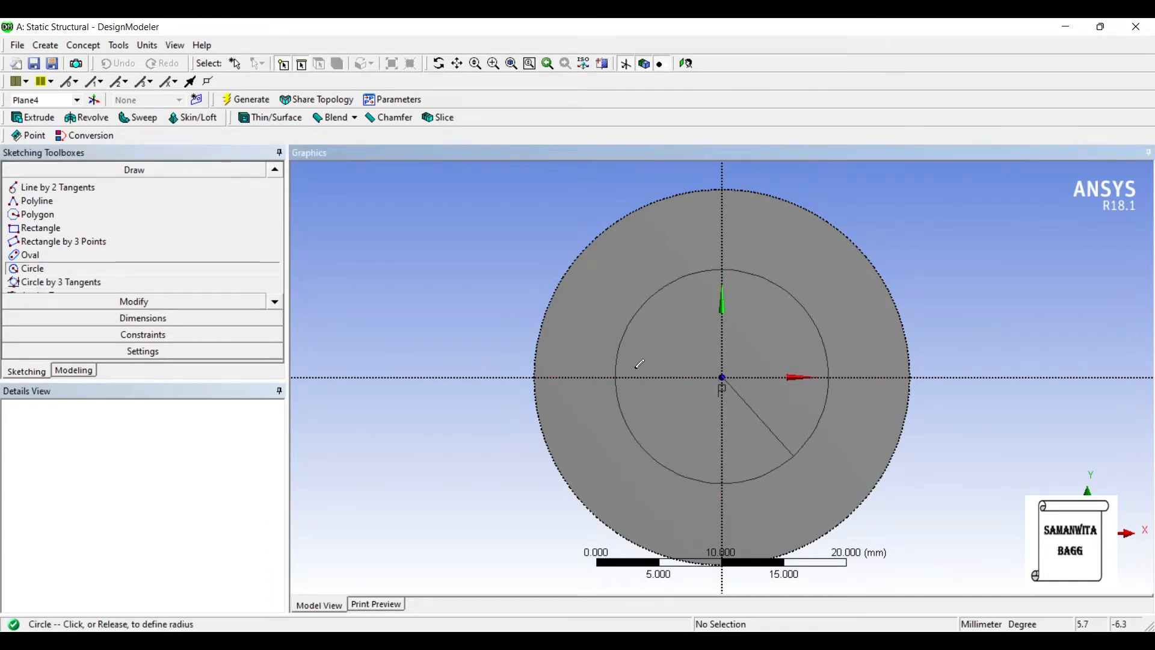
pyautogui.click(134, 318)
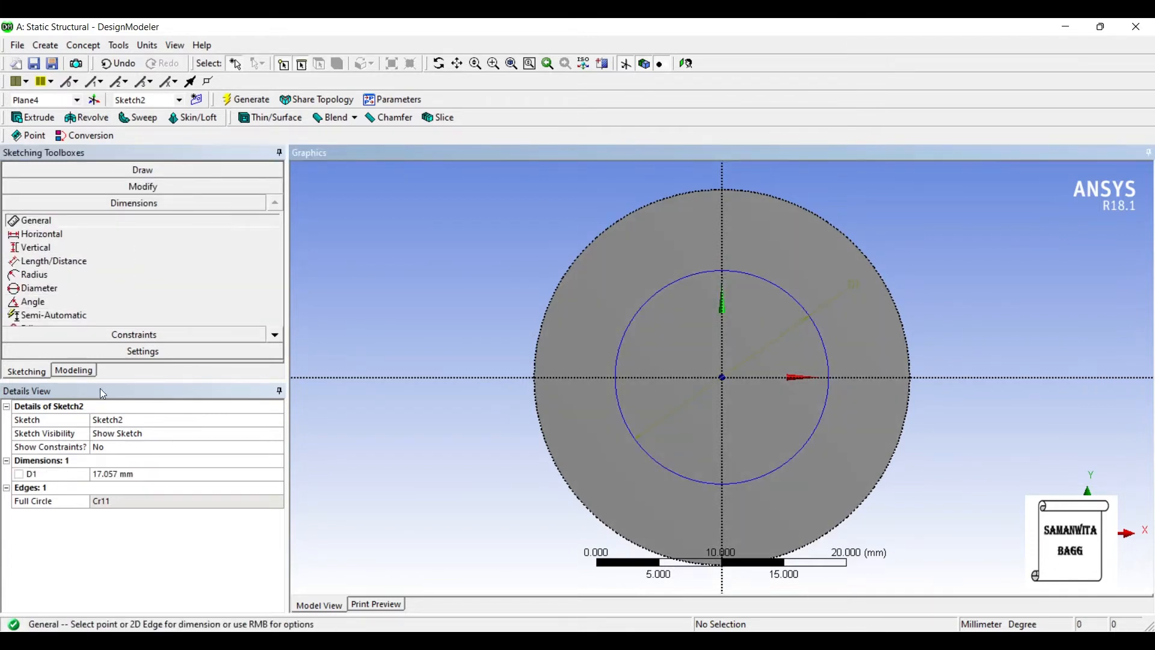
pyautogui.click(126, 473)
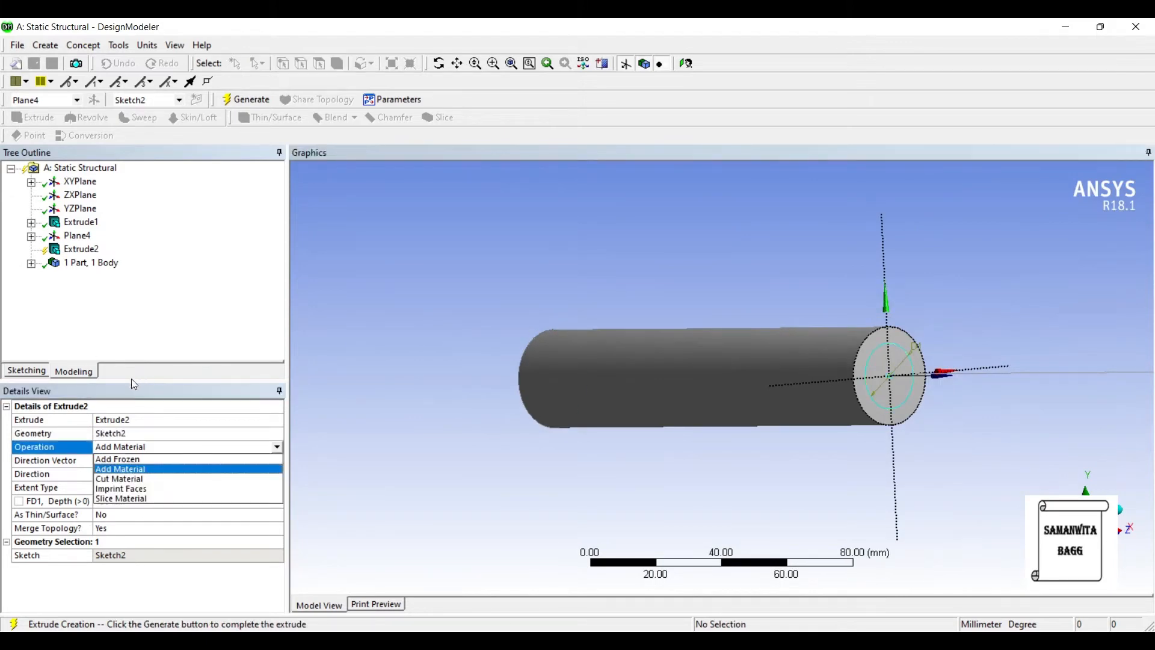
# Extrude the smaller circle 100 mm as an Add Frozen body
pyautogui.click(118, 458)
pyautogui.write('1')
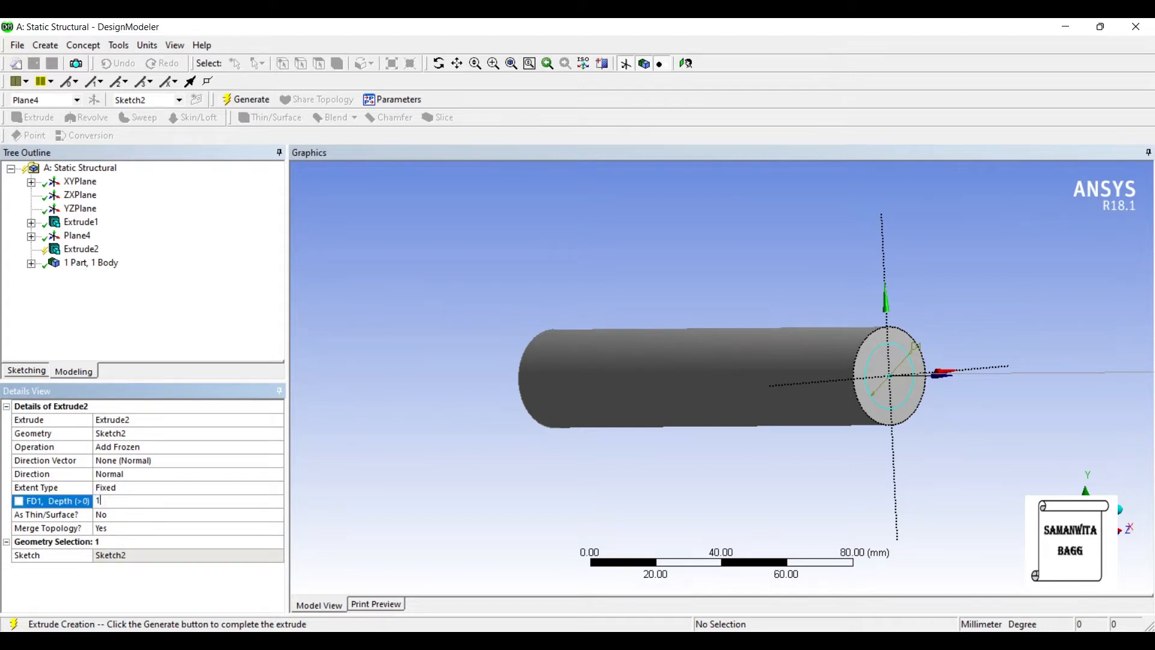
pyautogui.write('00 mm')
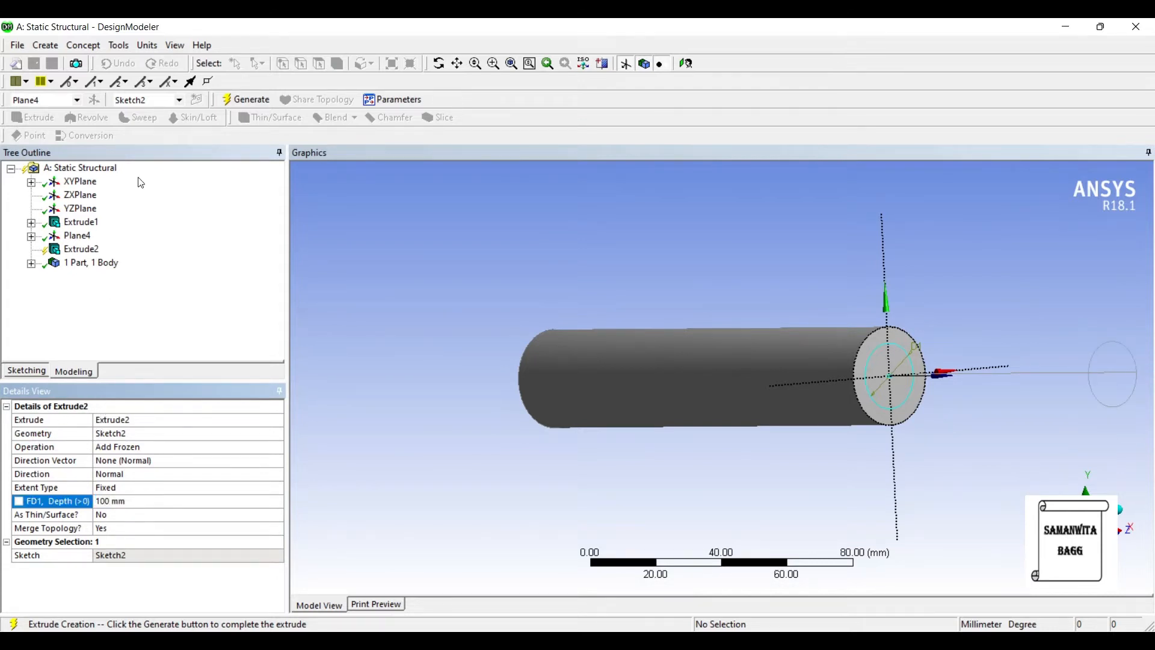
pyautogui.click(250, 99)
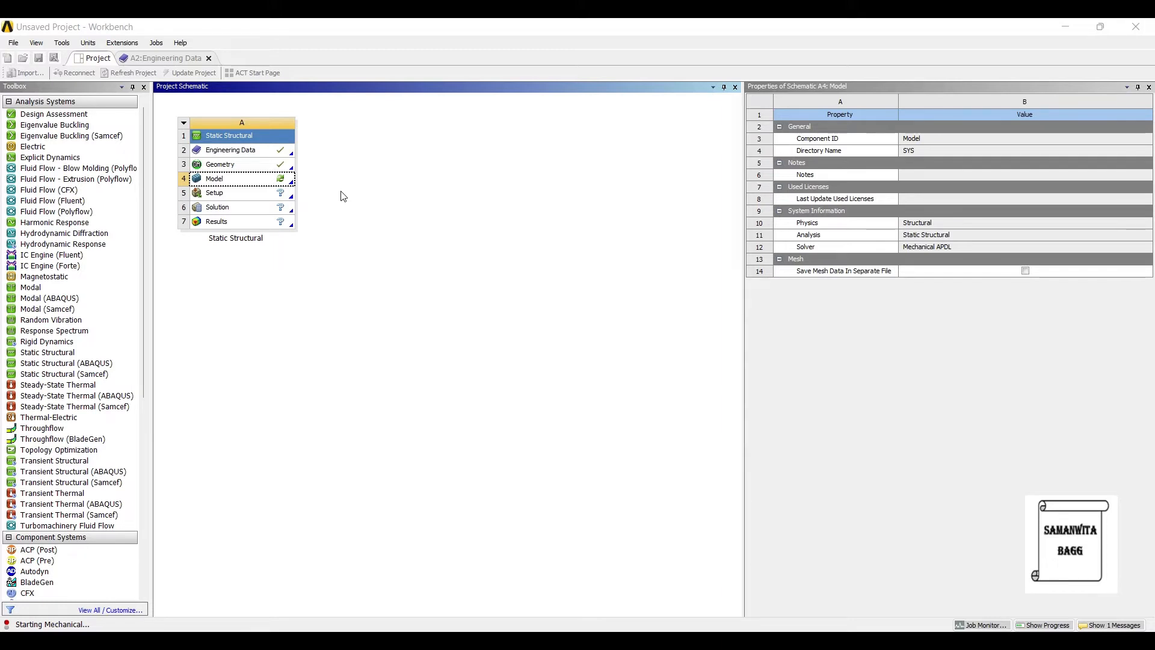
# Launch Mechanical from the Model cell to load both shaft solids
pyautogui.doubleClick(214, 178)
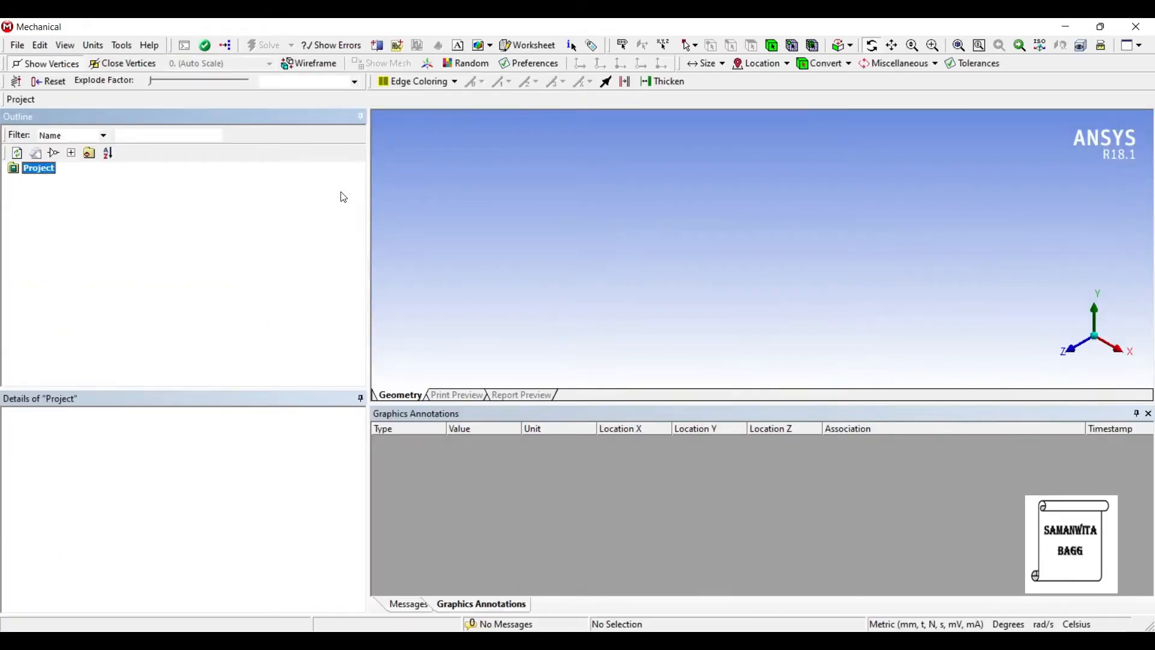
pyautogui.click(38, 168)
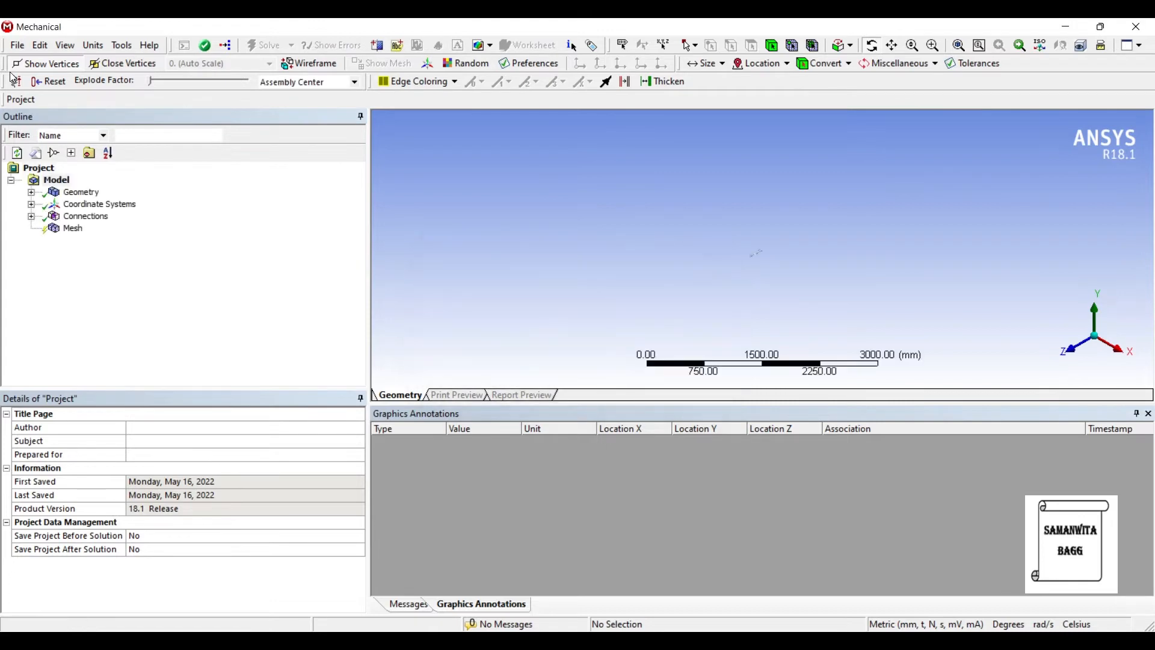
pyautogui.click(55, 180)
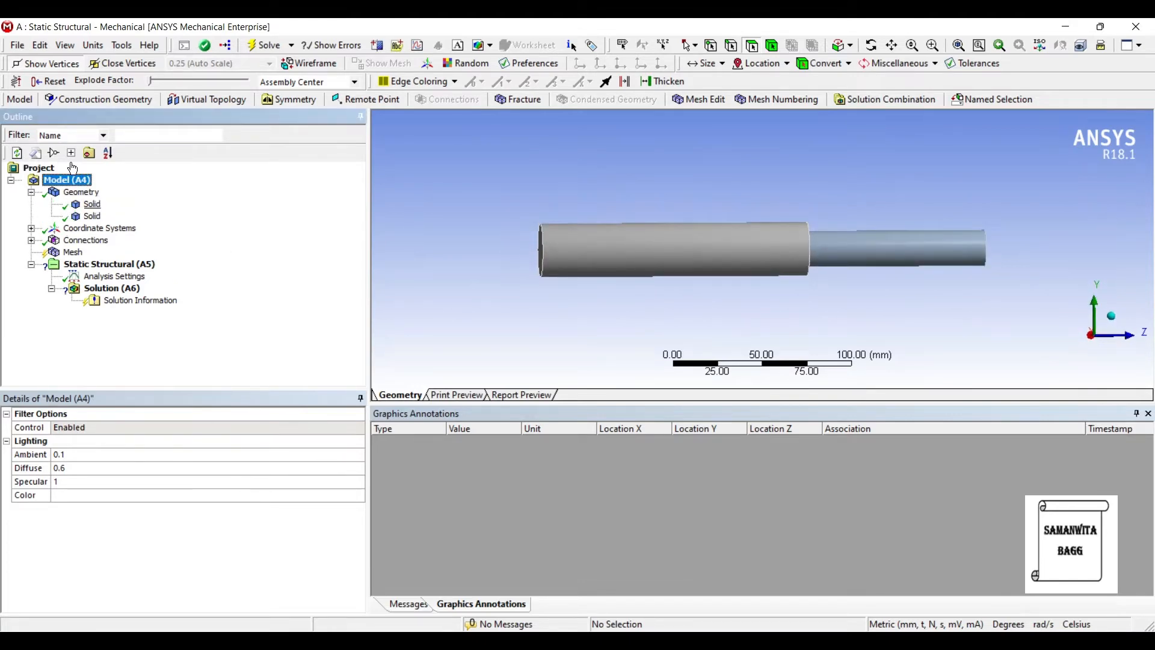
pyautogui.click(92, 204)
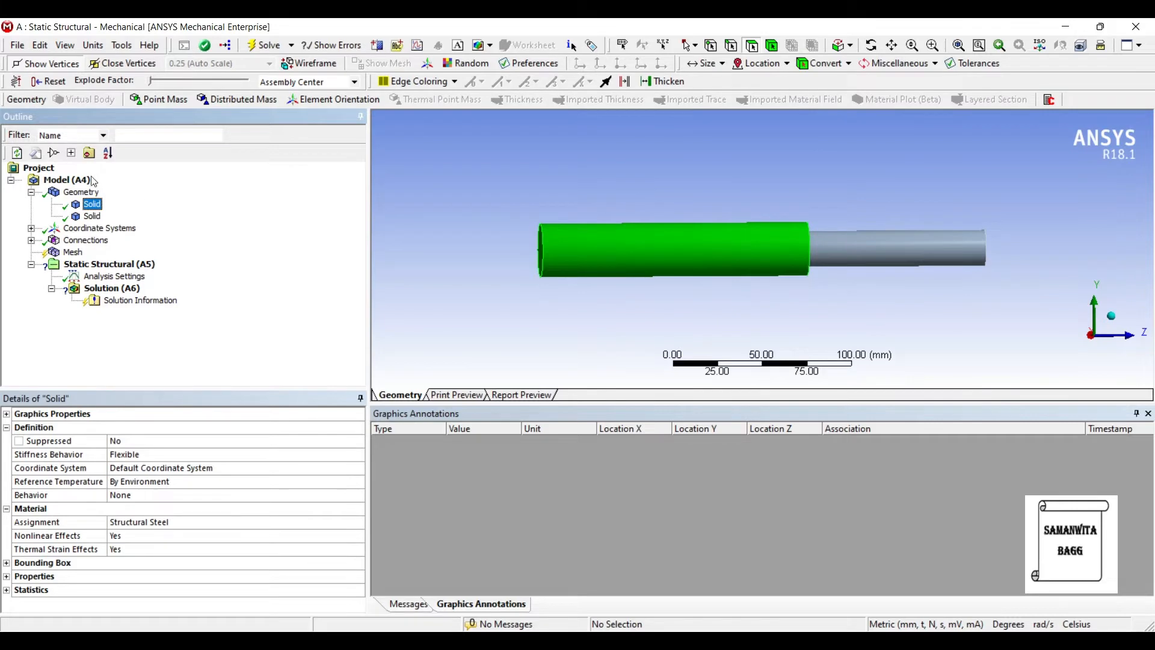
pyautogui.click(92, 216)
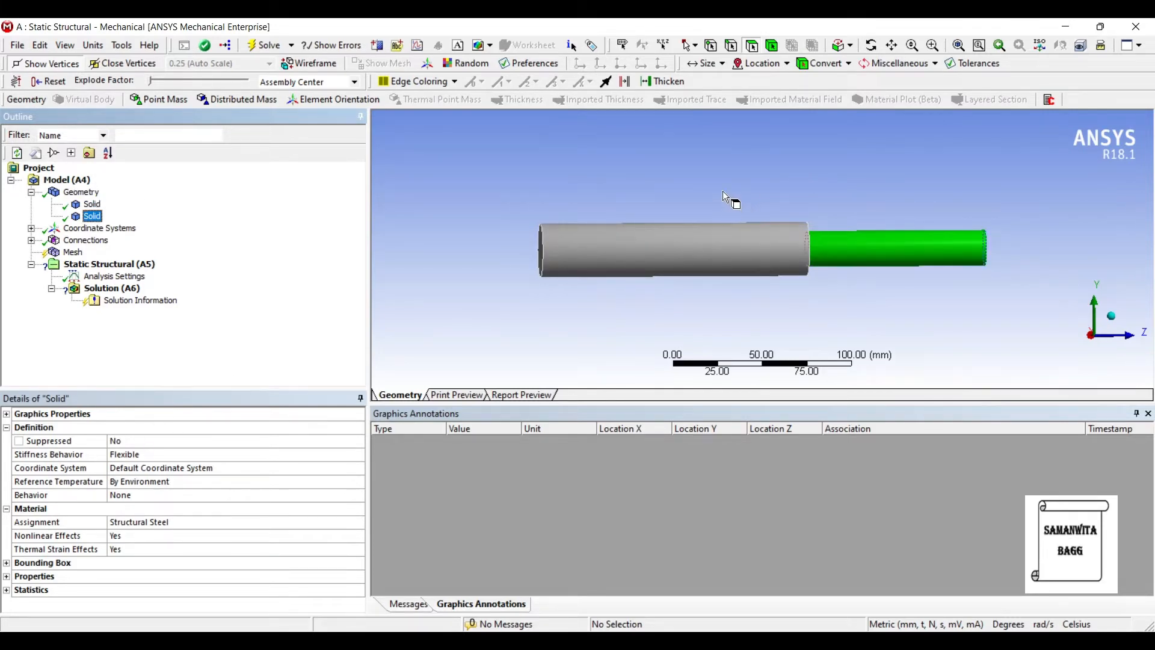
pyautogui.moveTo(725, 213)
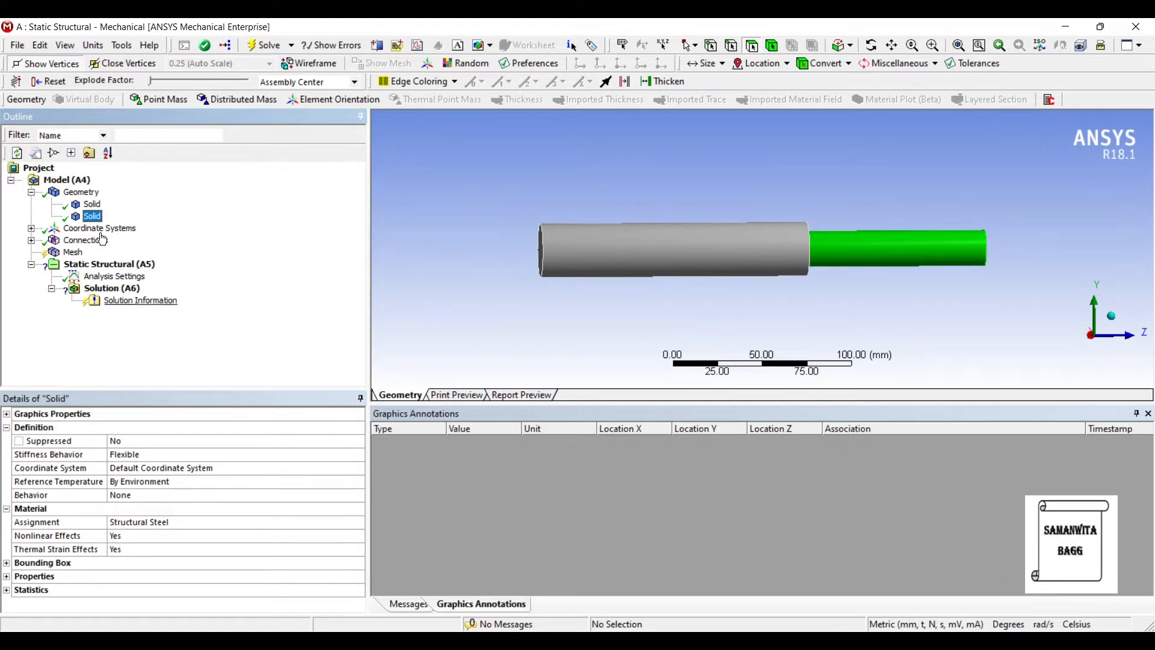
pyautogui.click(73, 252)
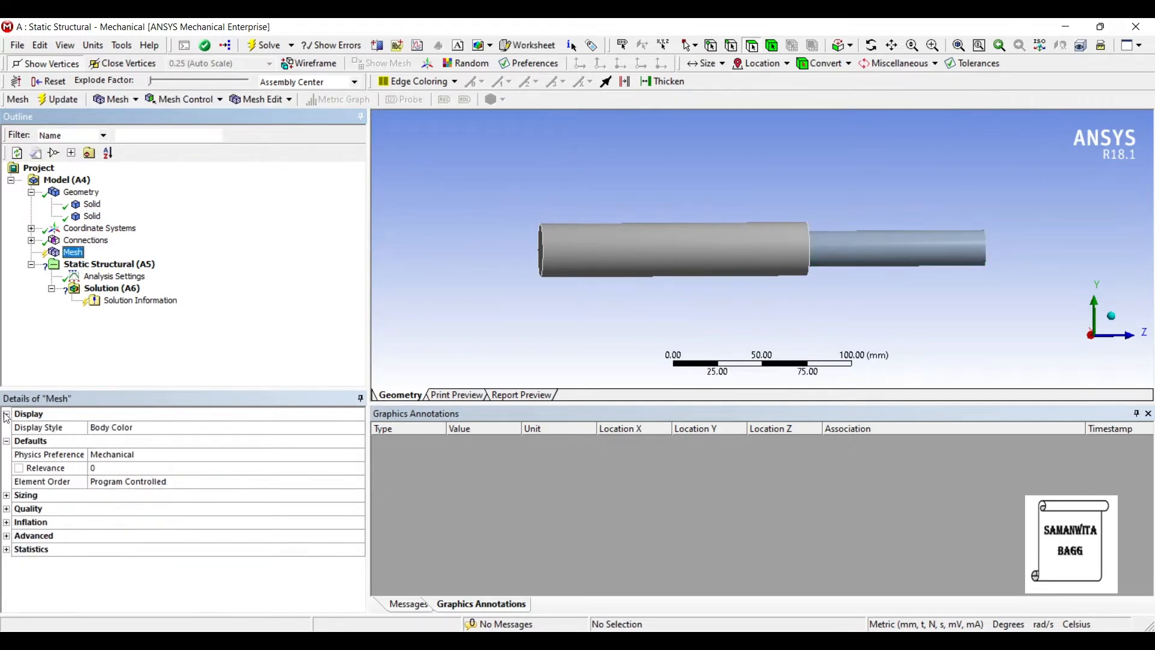
pyautogui.click(26, 494)
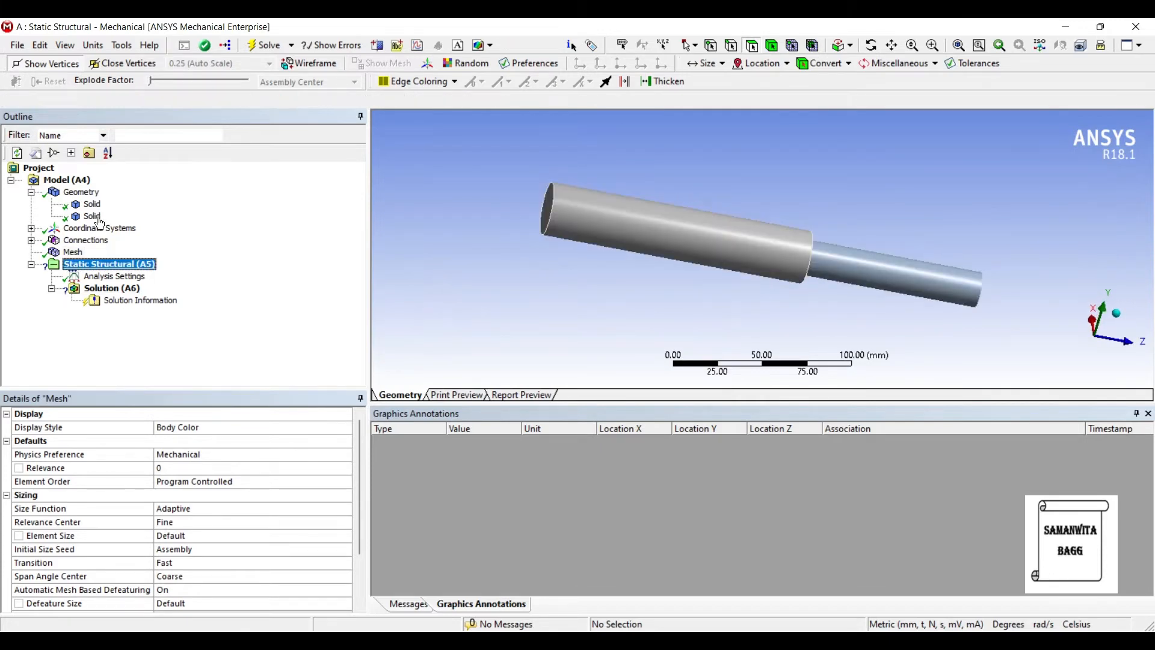
# Apply a fixed support and a 1e5 N·mm Z moment on the shaft end face
pyautogui.rightClick(109, 263)
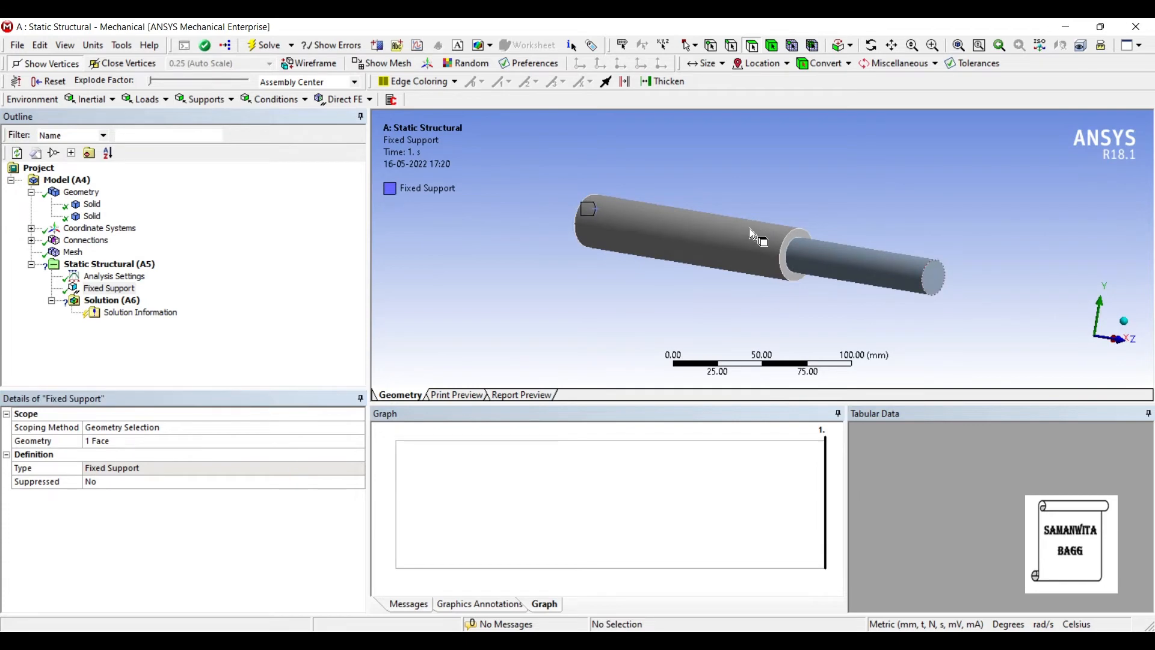
pyautogui.rightClick(930, 271)
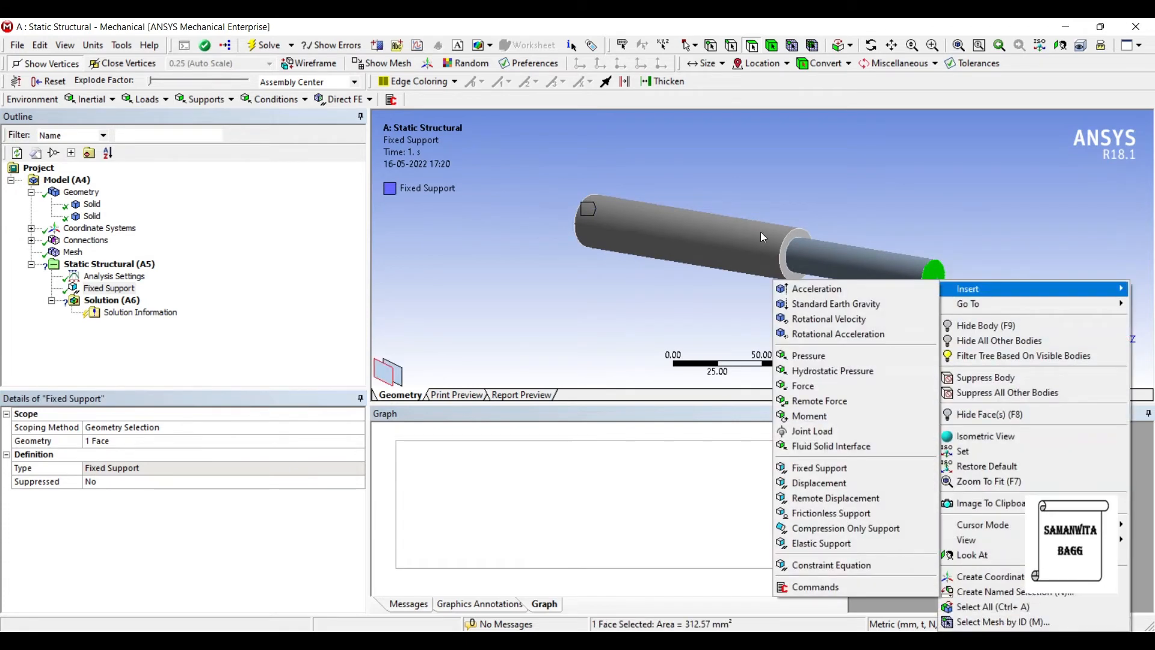
pyautogui.moveTo(802, 385)
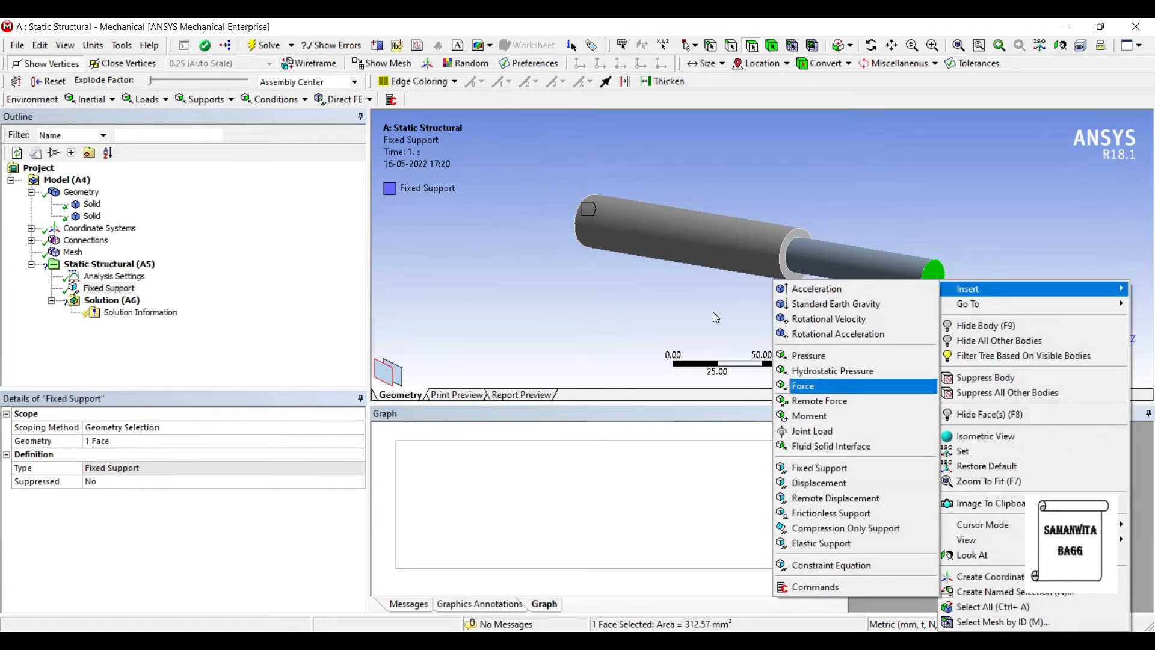
pyautogui.click(807, 416)
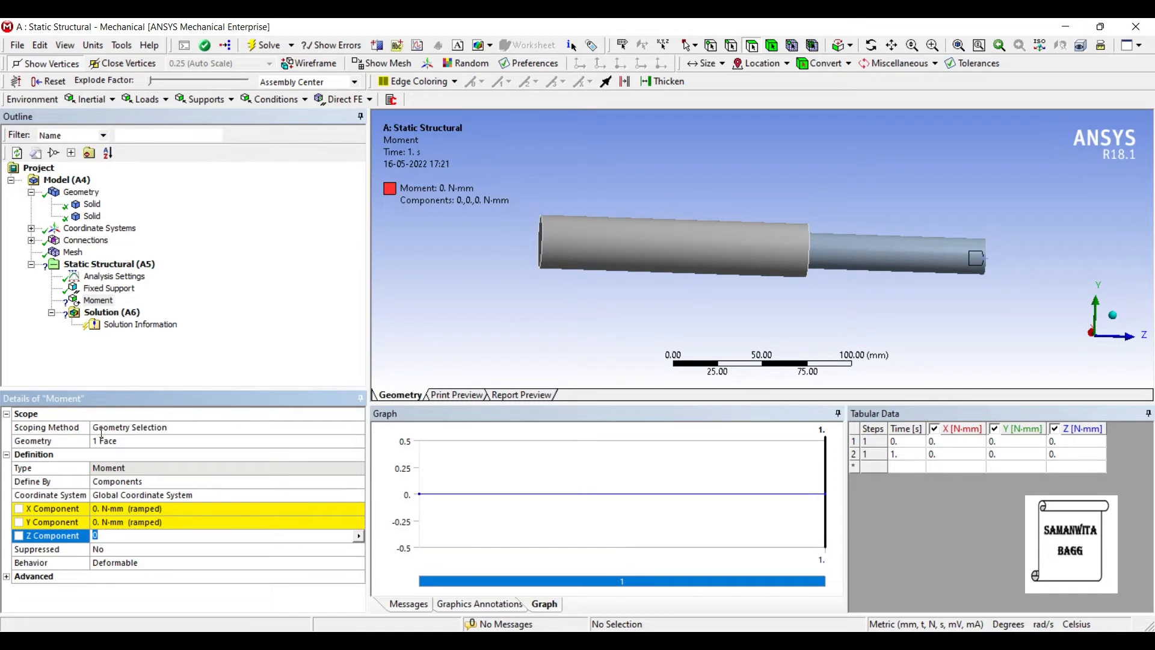
pyautogui.write('10000')
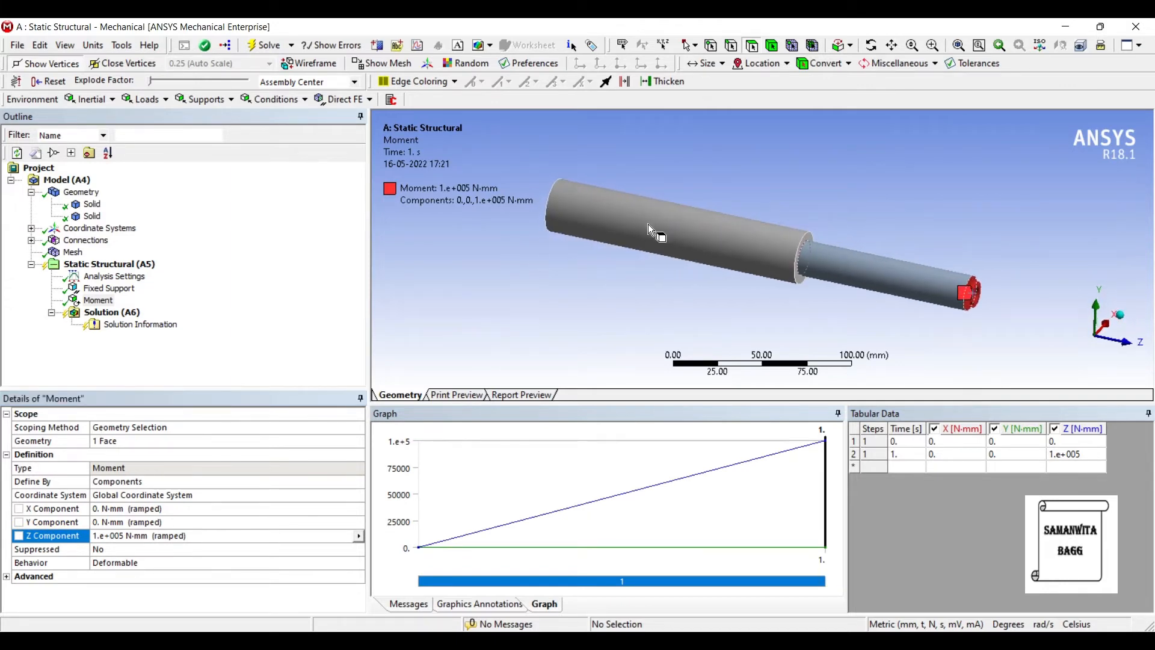
# Apply an opposing -2e5 N·mm Z moment on the larger section's step face
pyautogui.click(652, 221)
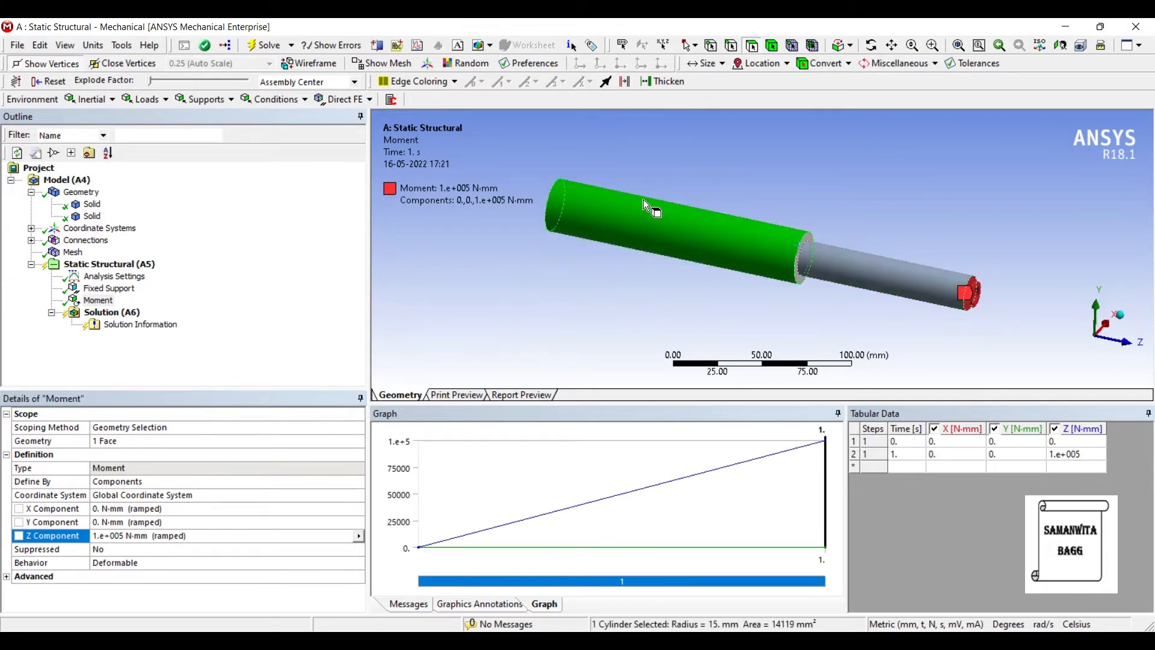
pyautogui.rightClick(650, 204)
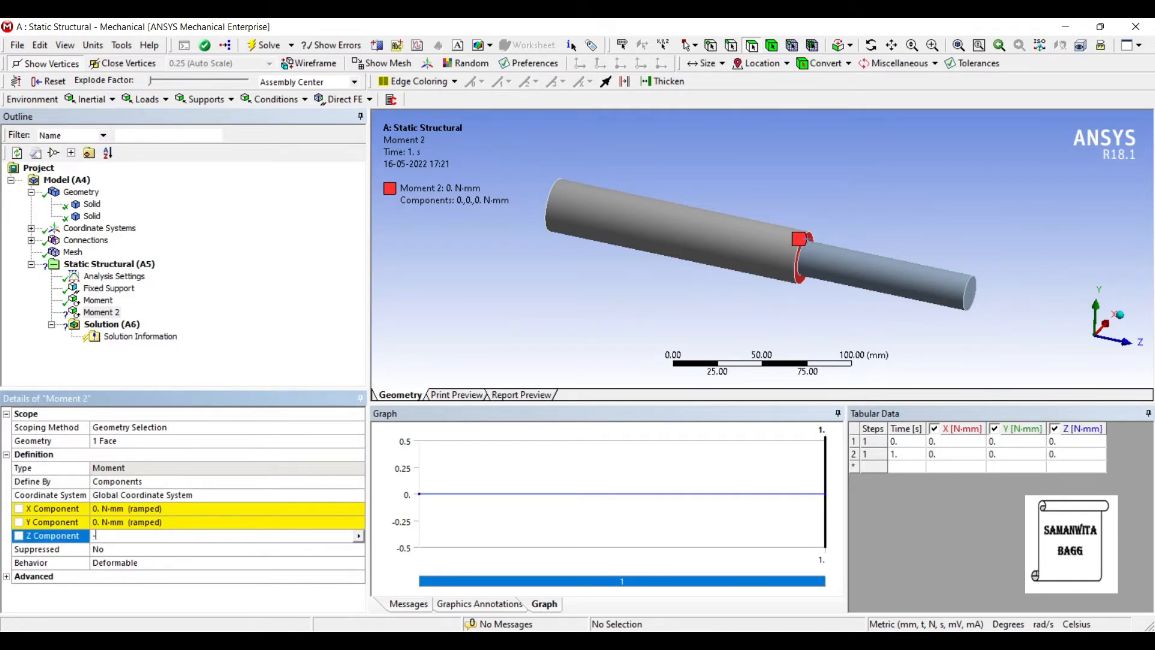
pyautogui.write('-2000')
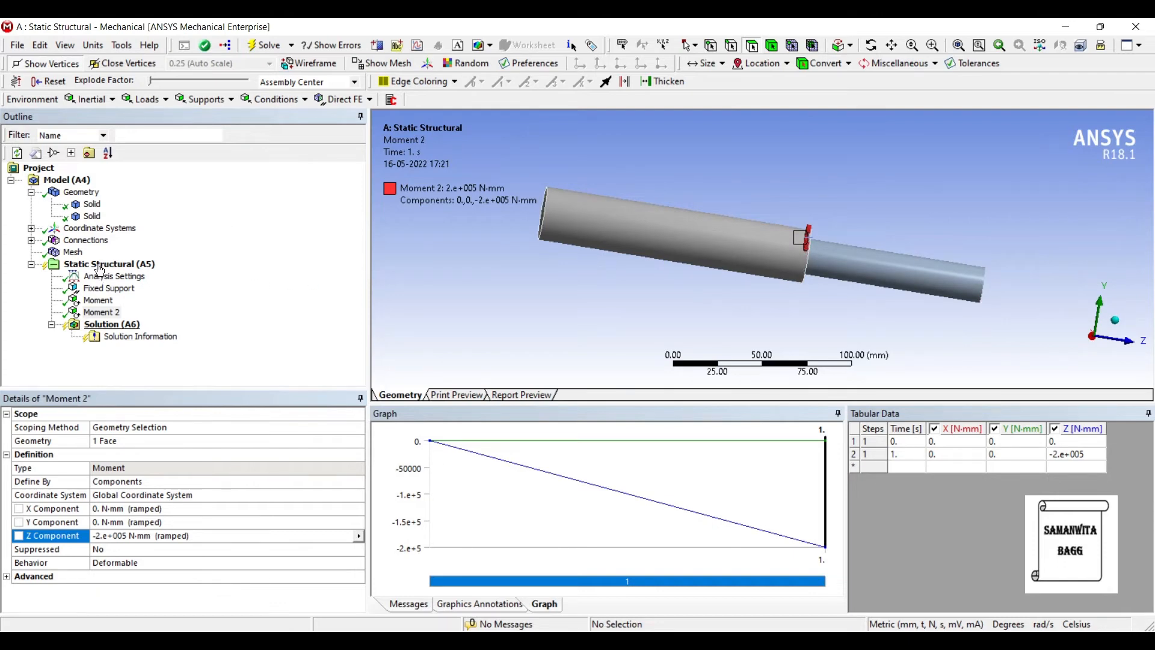
pyautogui.rightClick(111, 324)
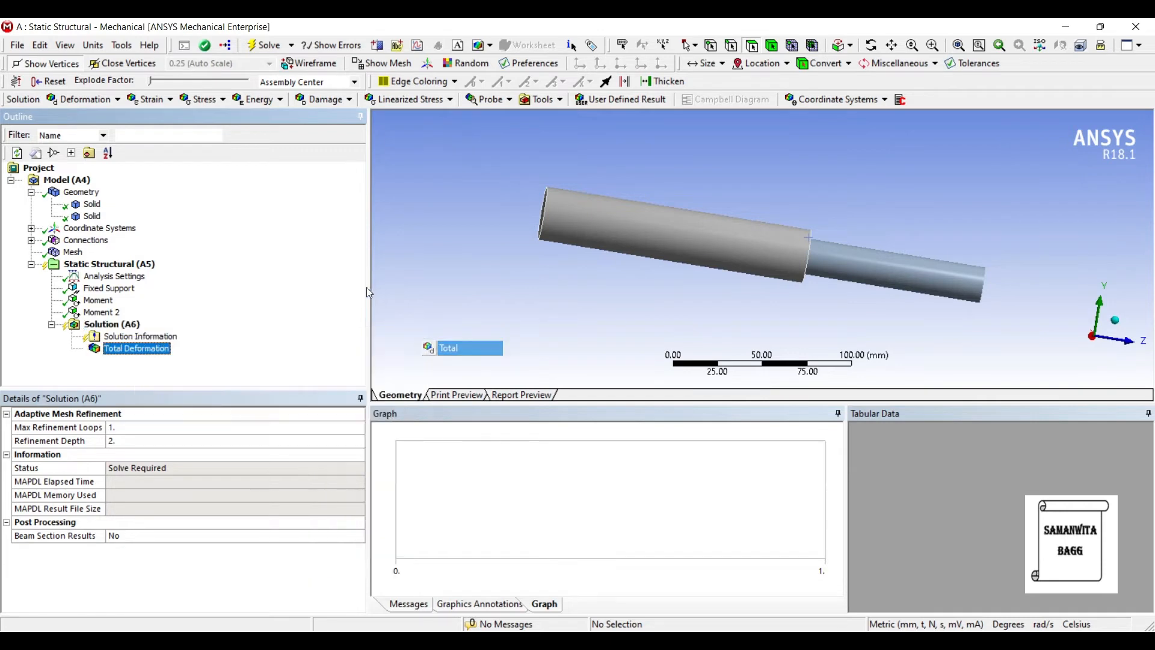
# Add a maximum equivalent stress tool and a Soderberg fatigue tool to the solution
pyautogui.rightClick(111, 325)
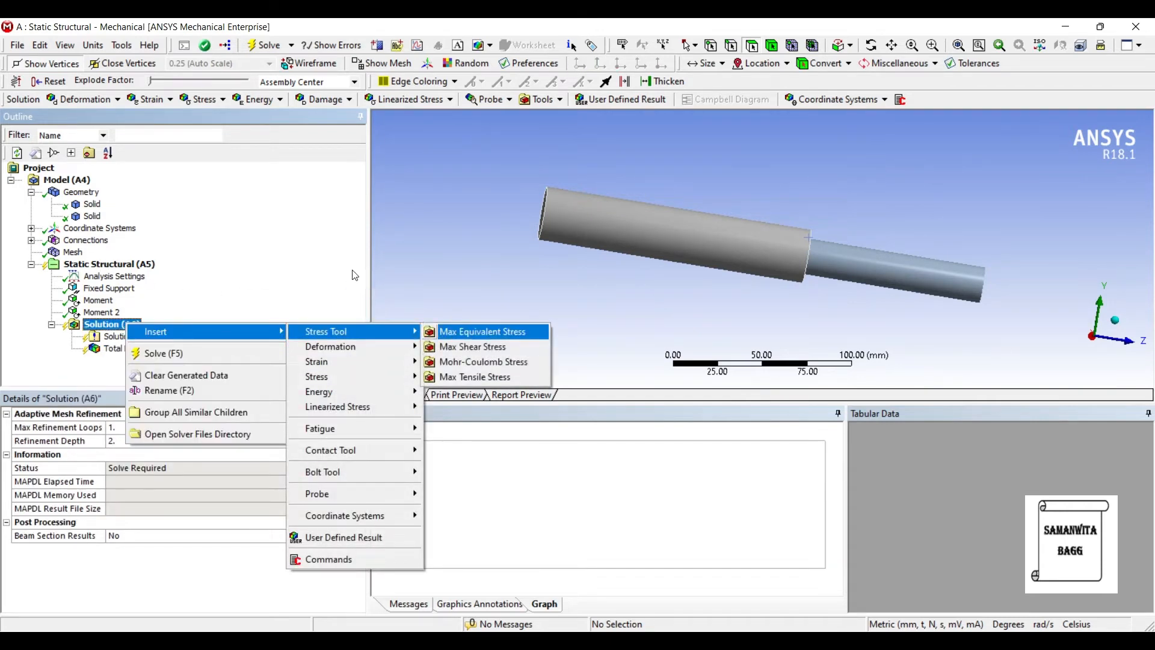
pyautogui.click(483, 331)
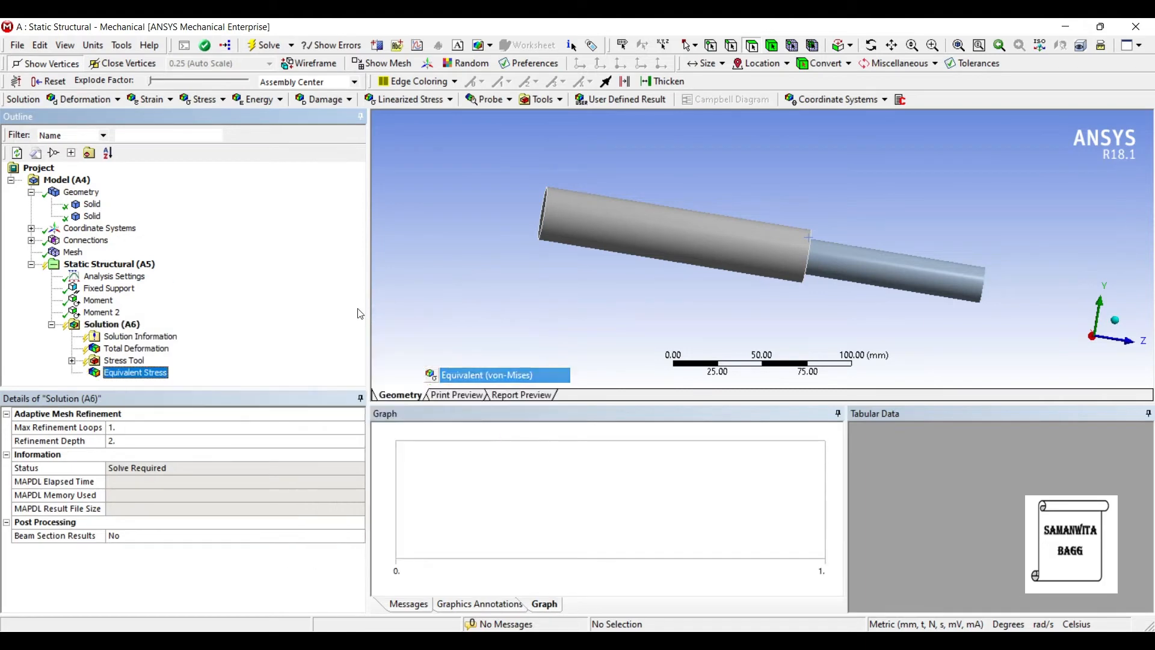
pyautogui.rightClick(112, 324)
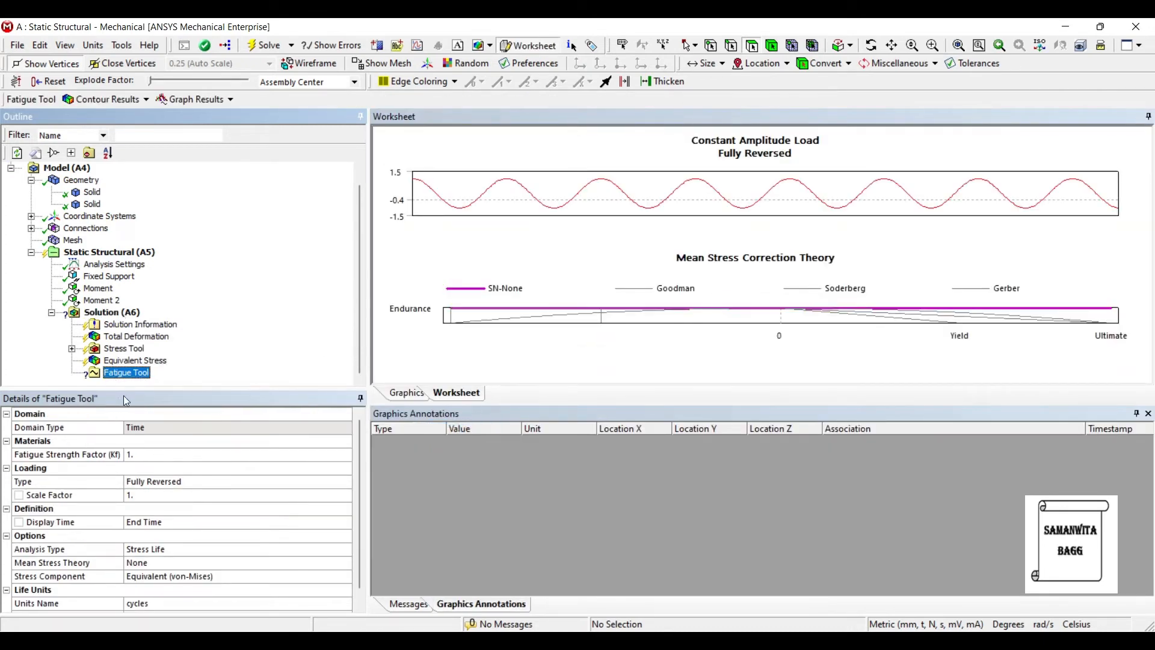
pyautogui.moveTo(109, 462)
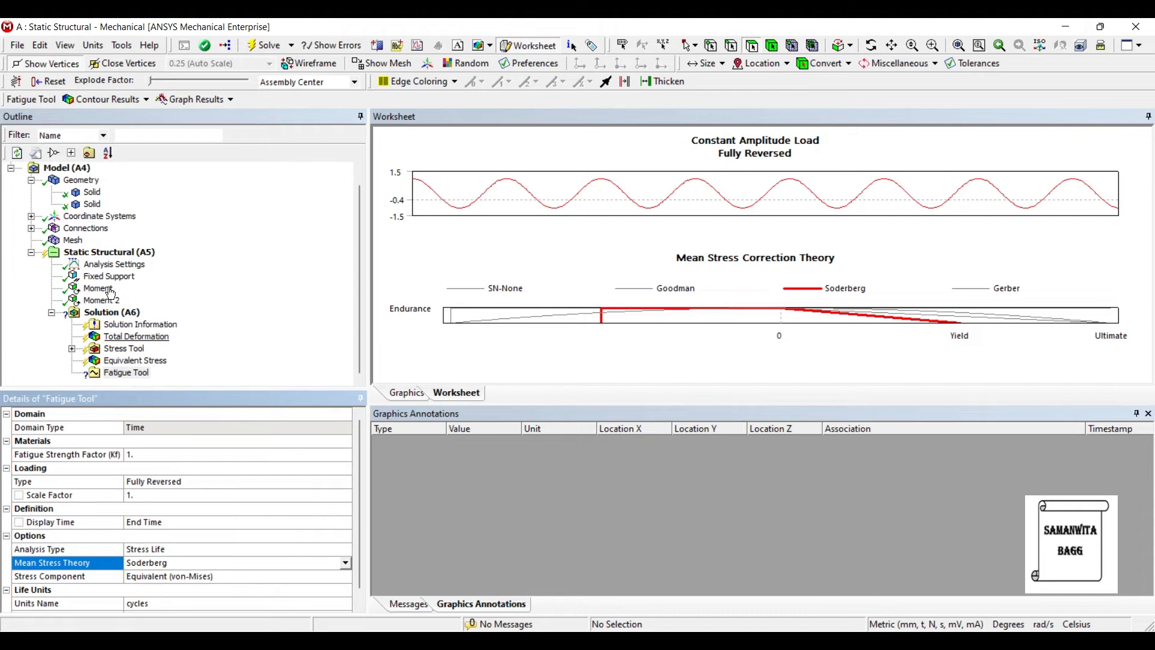
# Add fatigue Life and Safety Factor results under the Fatigue Tool
pyautogui.rightClick(125, 372)
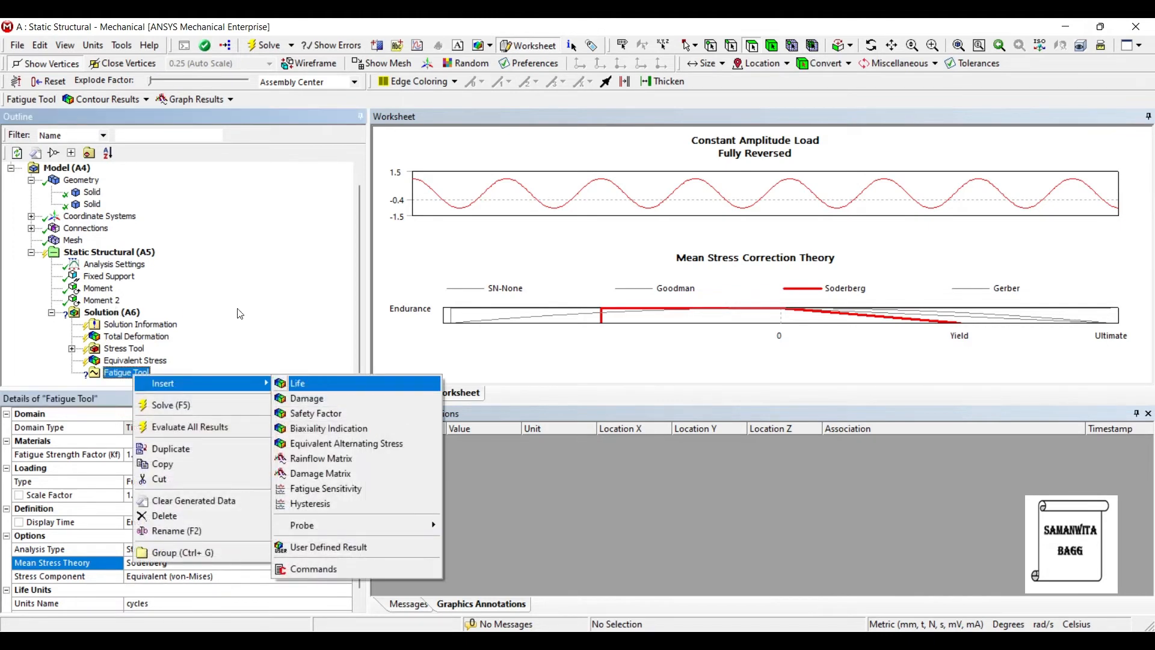
pyautogui.click(297, 383)
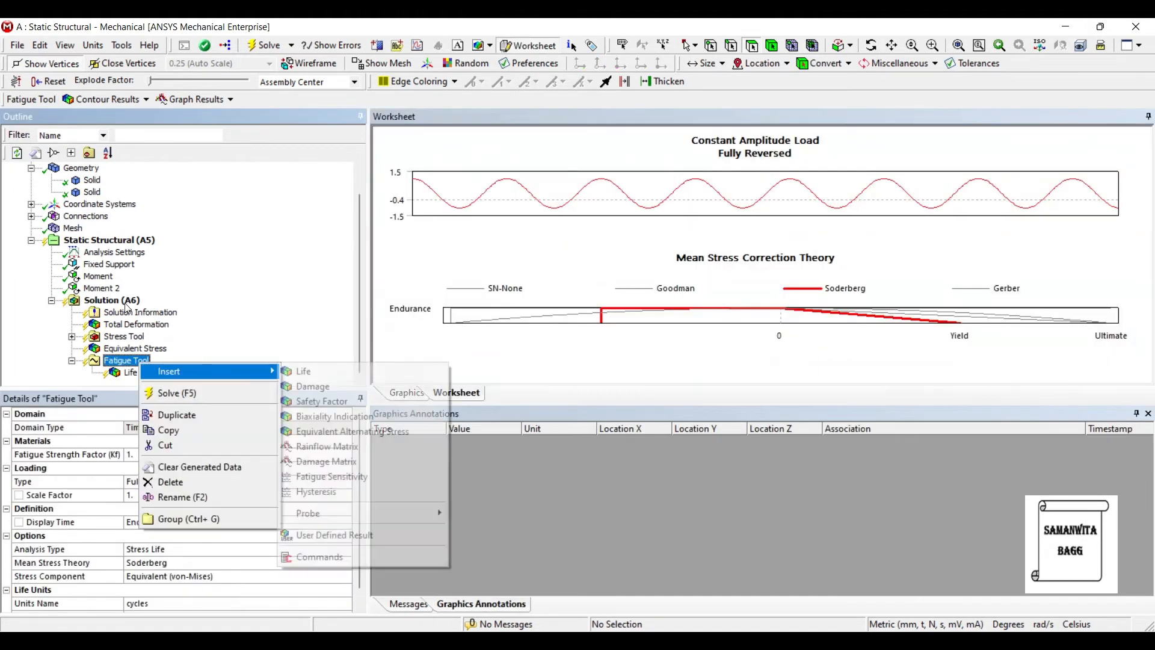
pyautogui.click(322, 400)
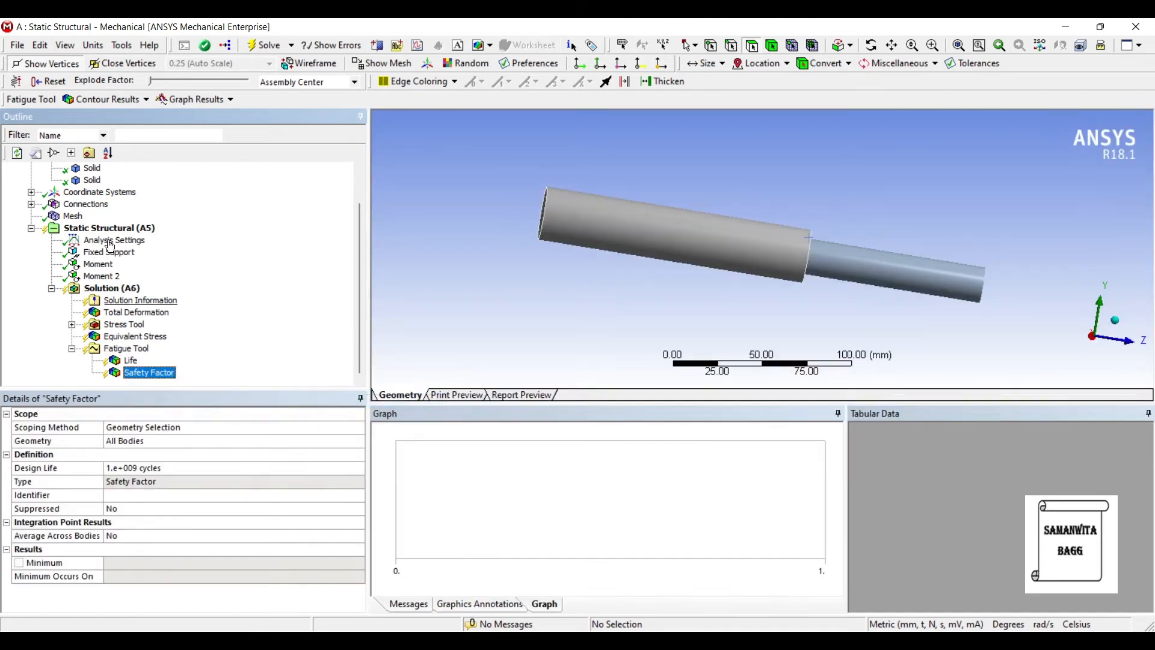
pyautogui.click(111, 287)
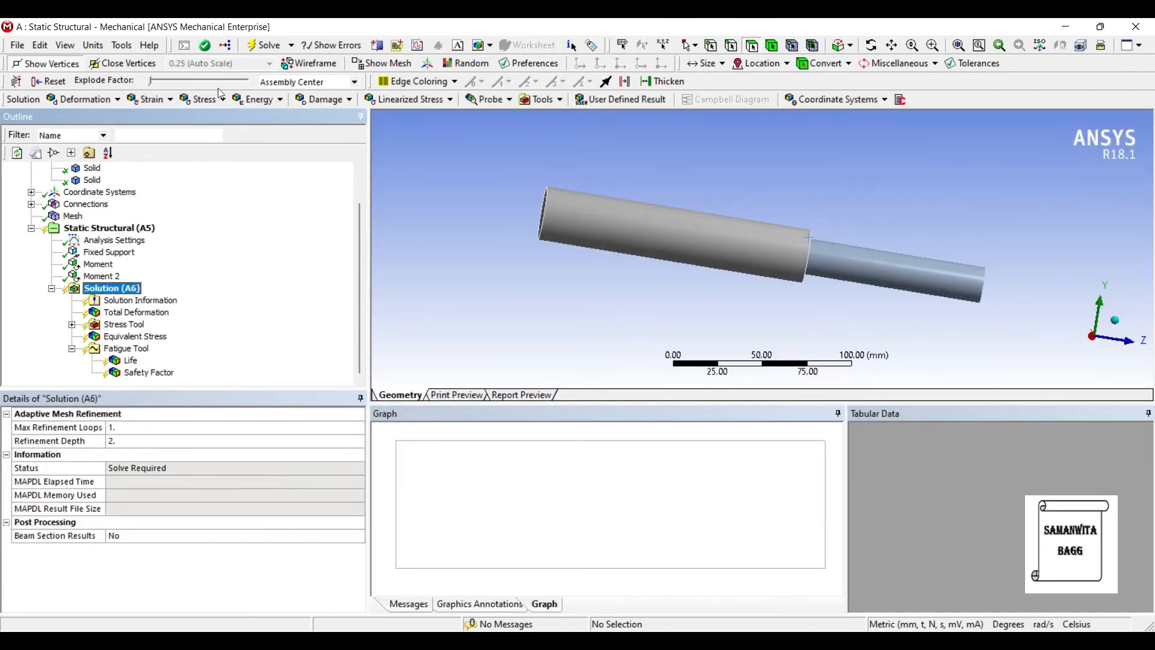
# Solve, then review total deformation (0.0597 mm max) and stress-tool safety factor (1.3307 min)
pyautogui.click(266, 45)
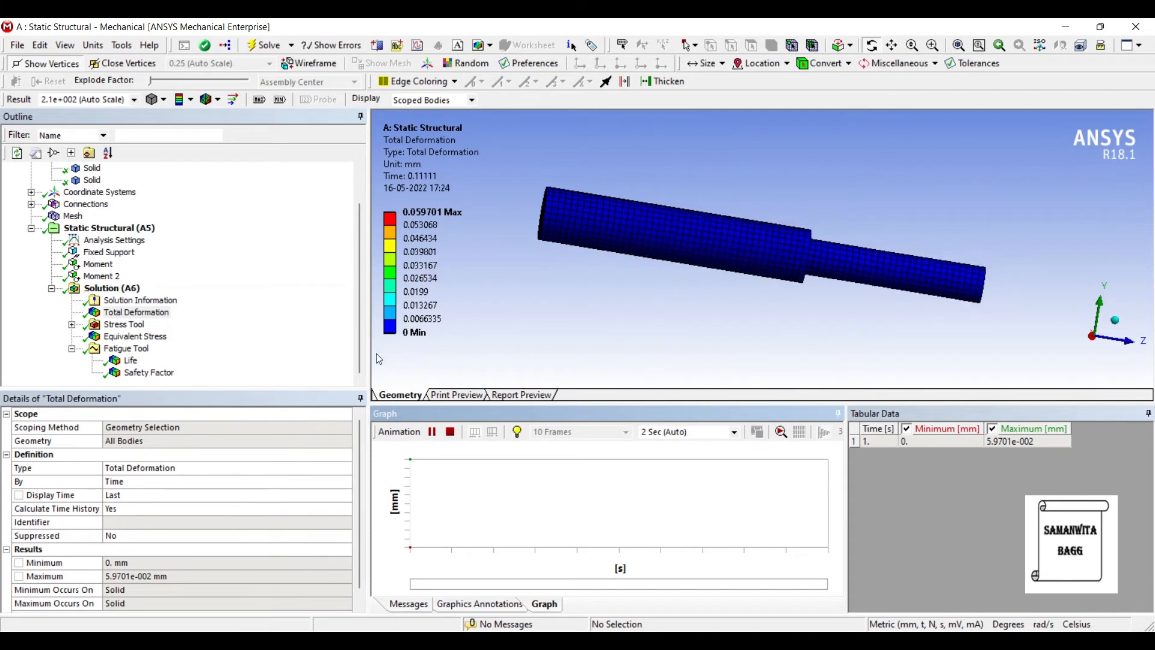
pyautogui.click(433, 432)
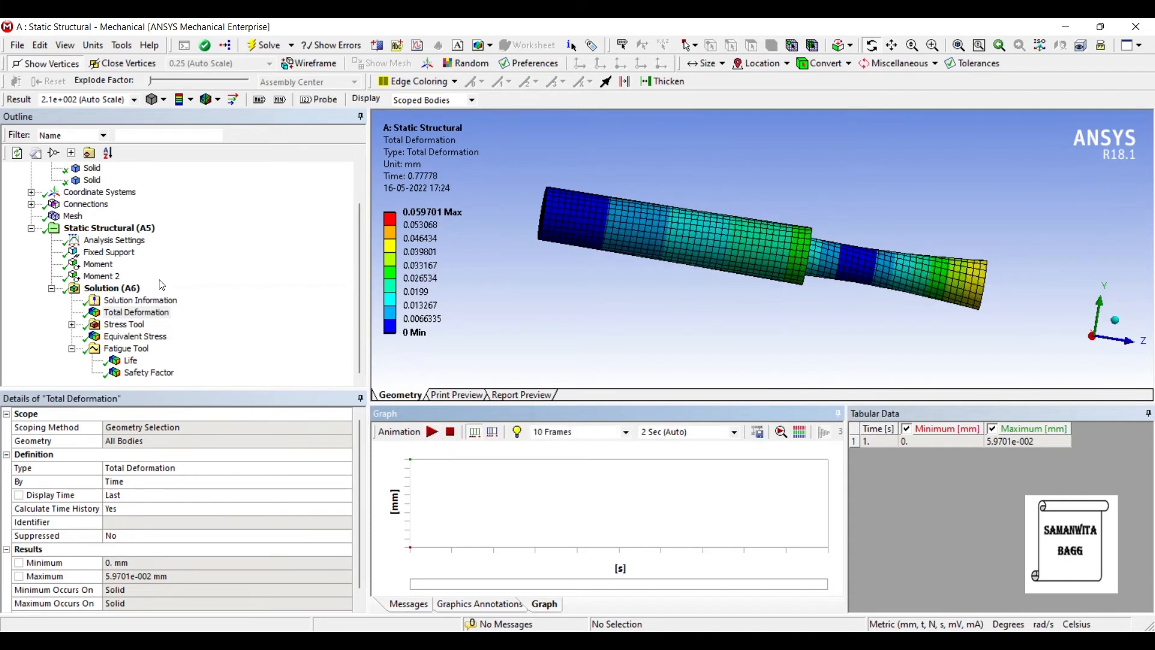
pyautogui.click(137, 311)
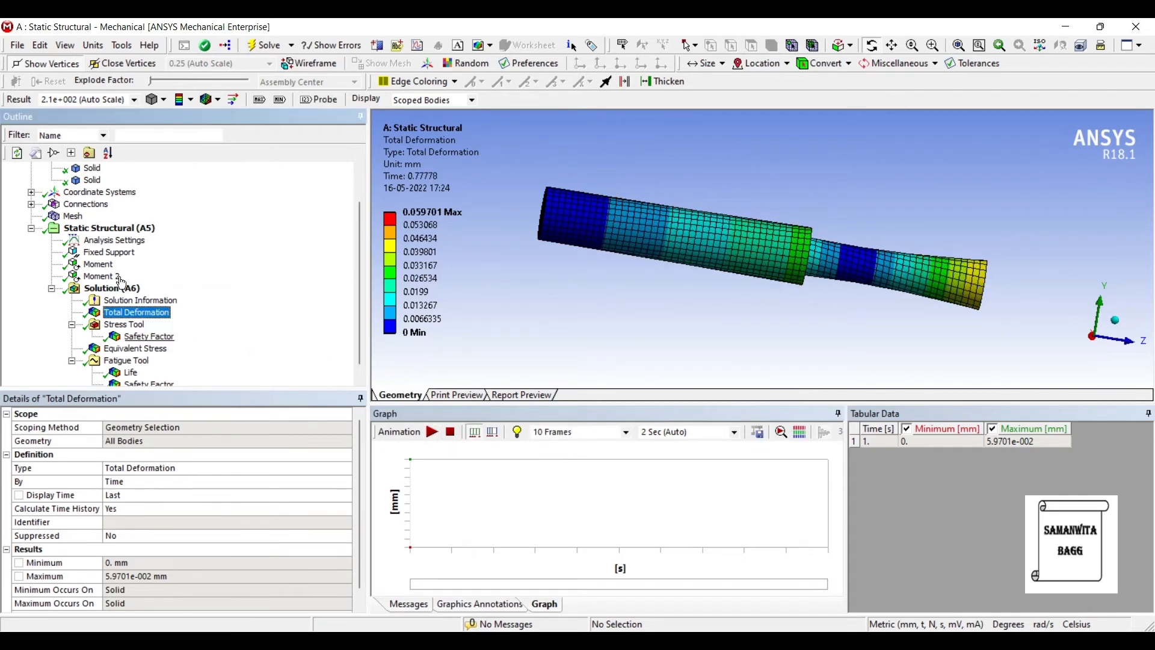
pyautogui.click(148, 336)
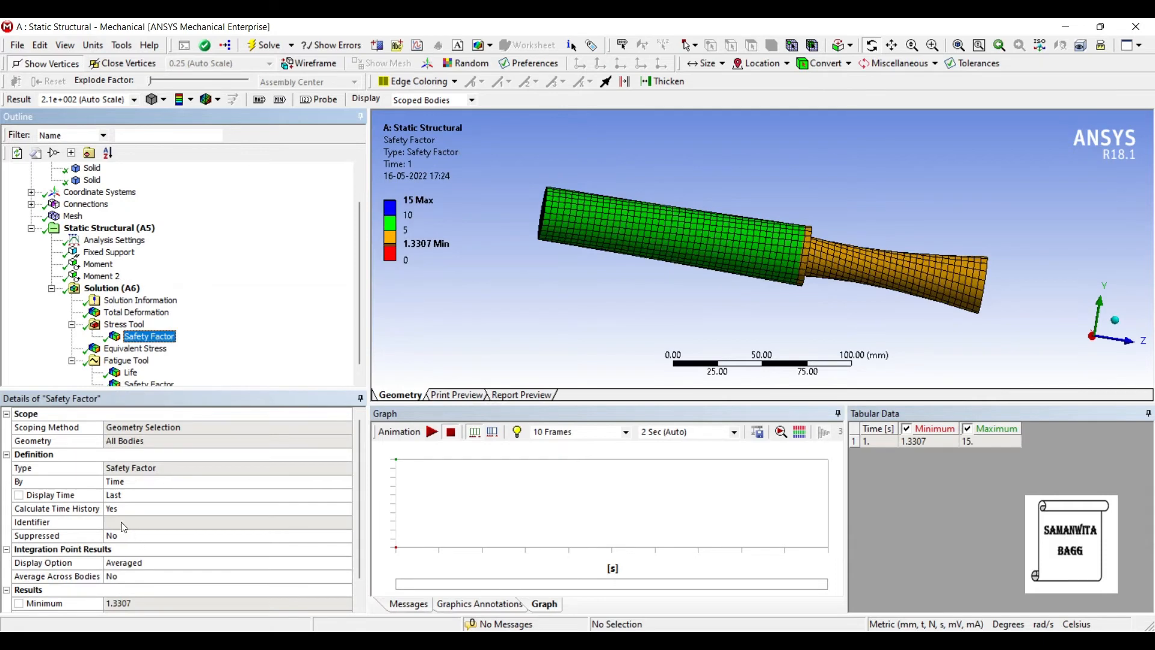
pyautogui.moveTo(109, 492)
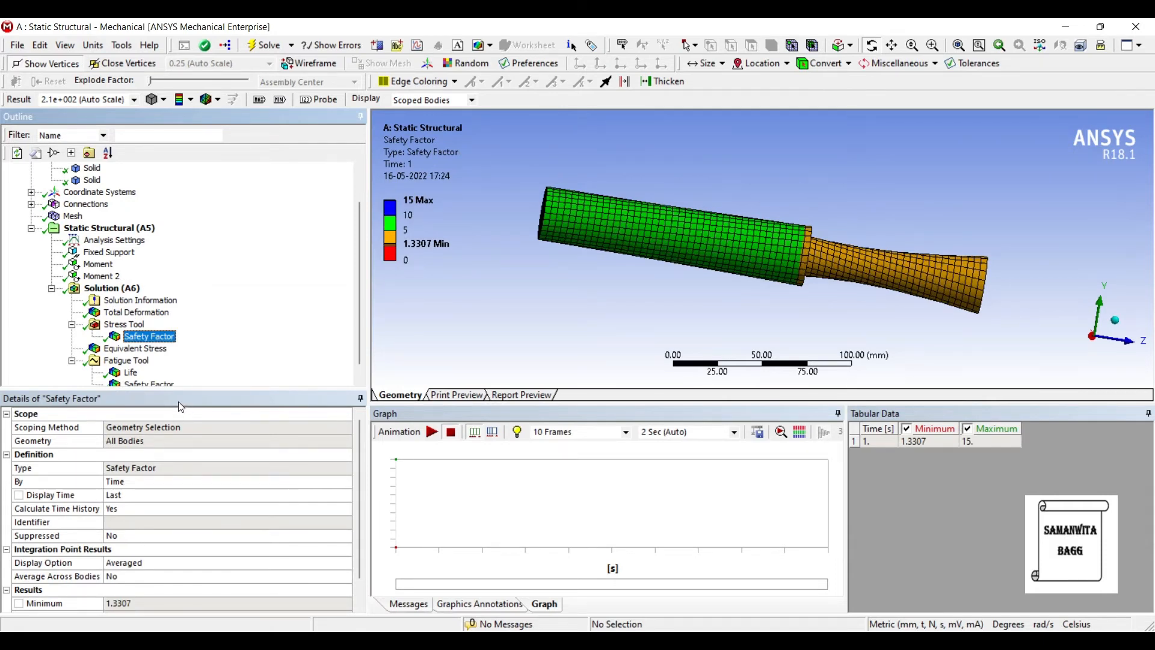
pyautogui.click(135, 348)
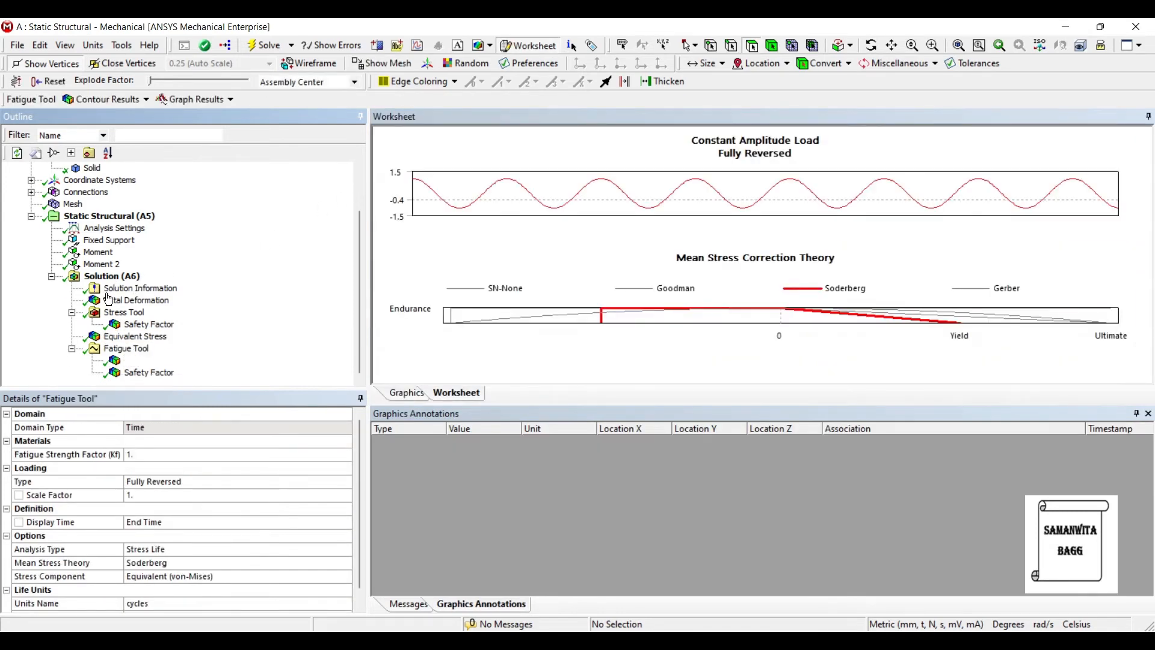
# View the fatigue Life (59,204 cycles min) and Safety Factor (0.52964 min) contours
pyautogui.click(131, 361)
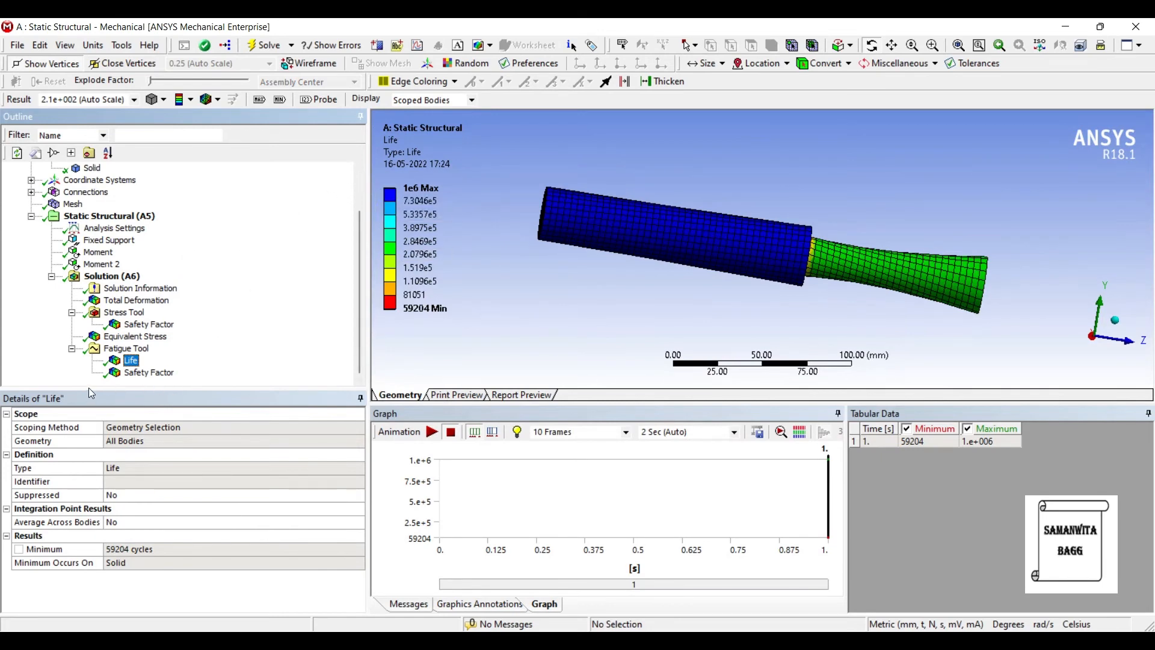
pyautogui.moveTo(115, 453)
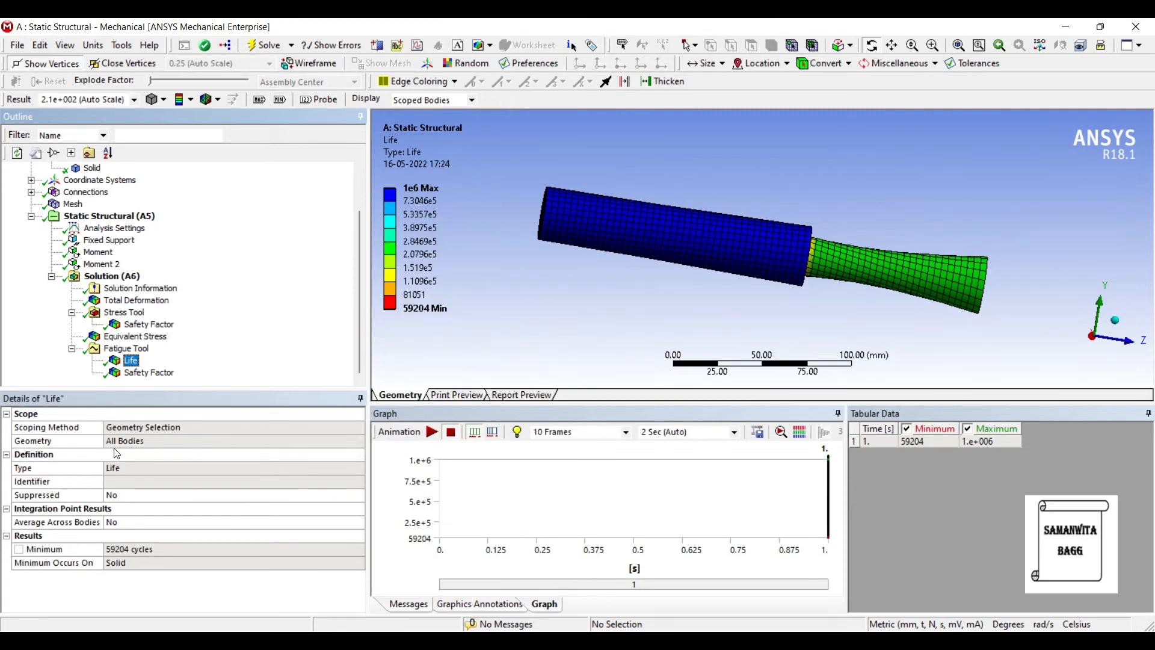
pyautogui.moveTo(95, 453)
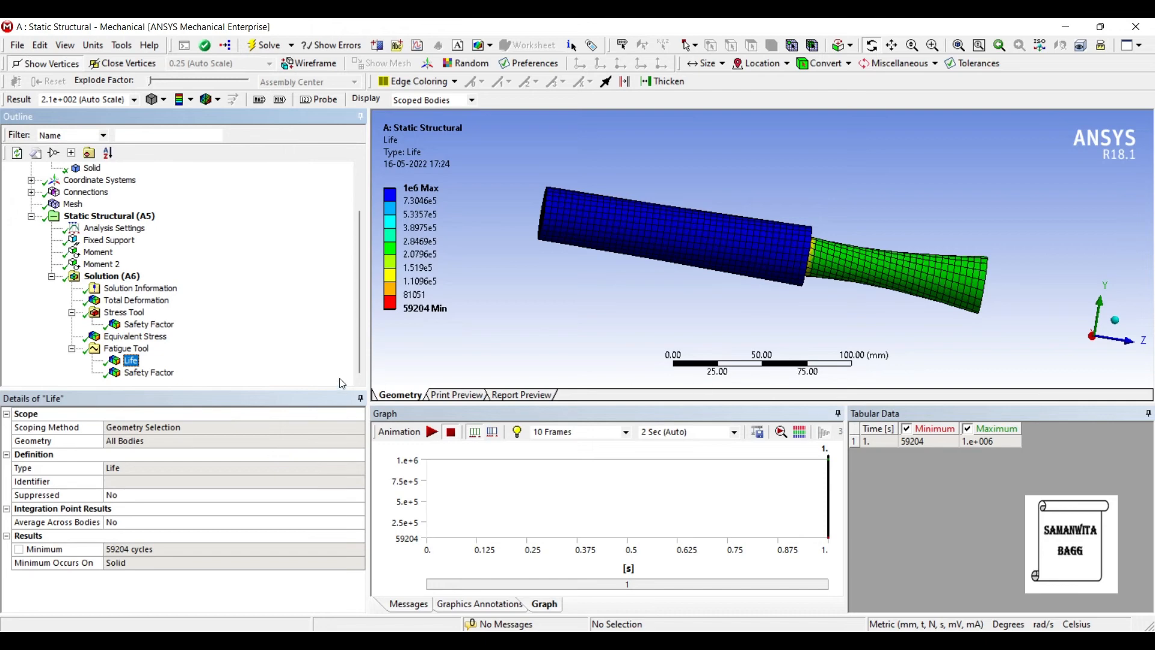
pyautogui.click(149, 372)
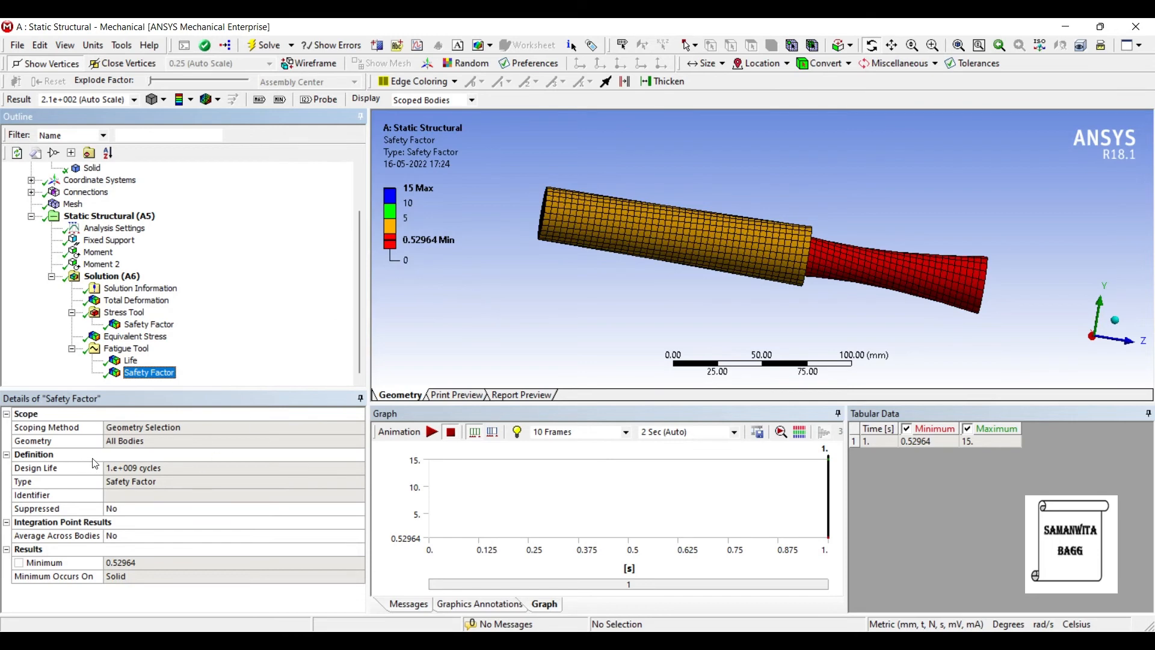
pyautogui.moveTo(127, 452)
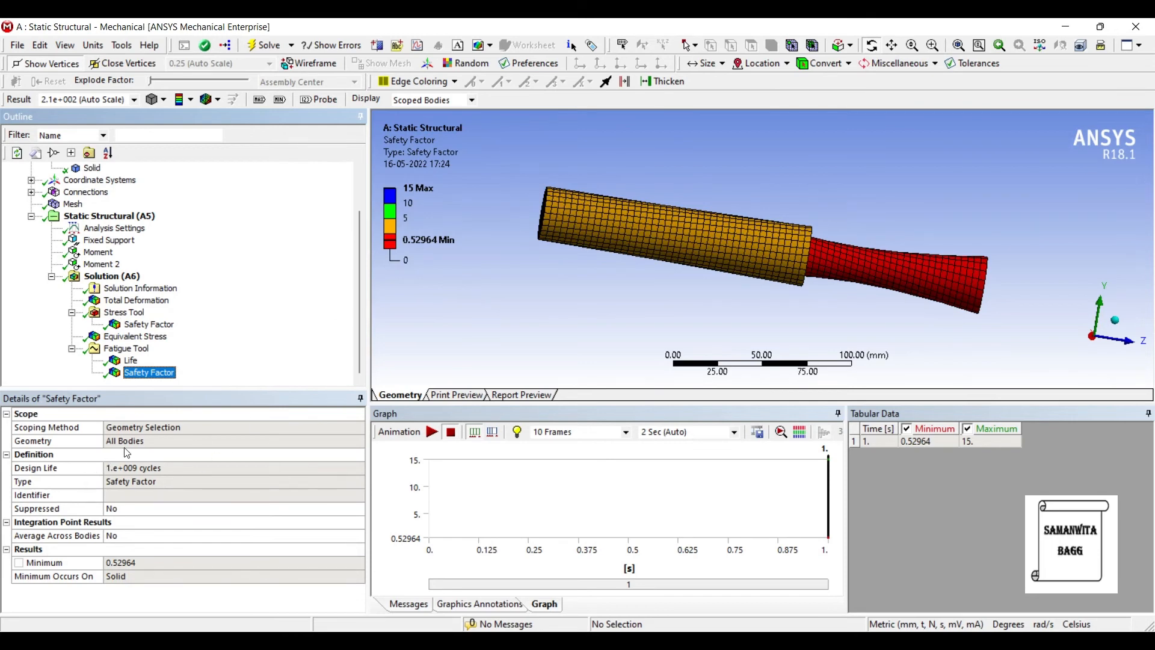
pyautogui.moveTo(28, 371)
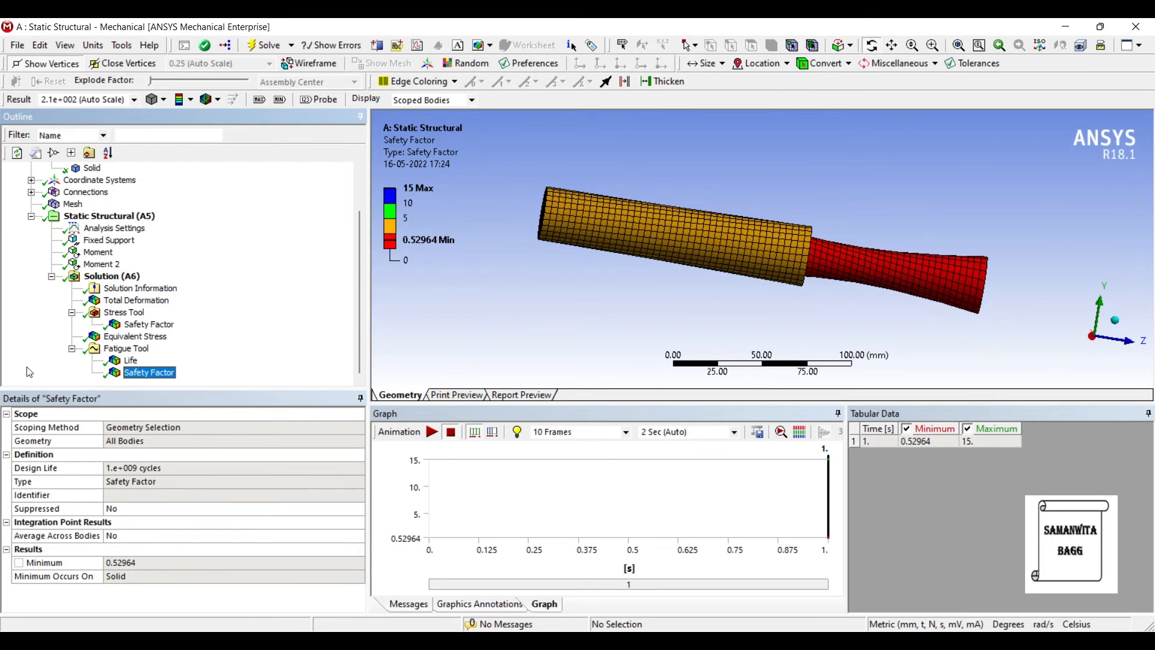